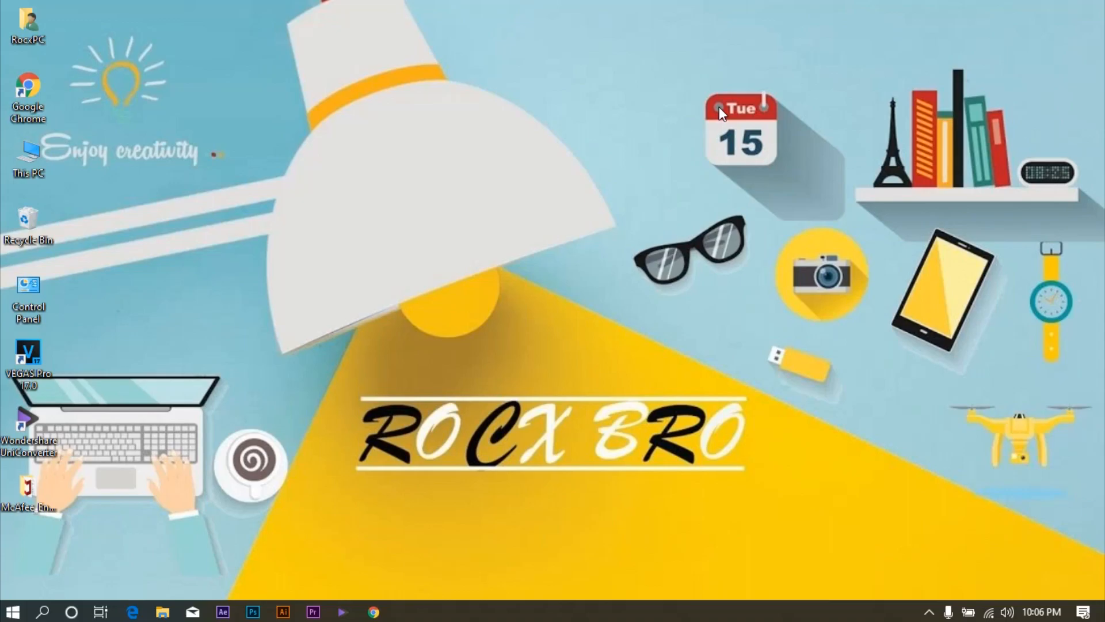
pyautogui.moveTo(571, 48)
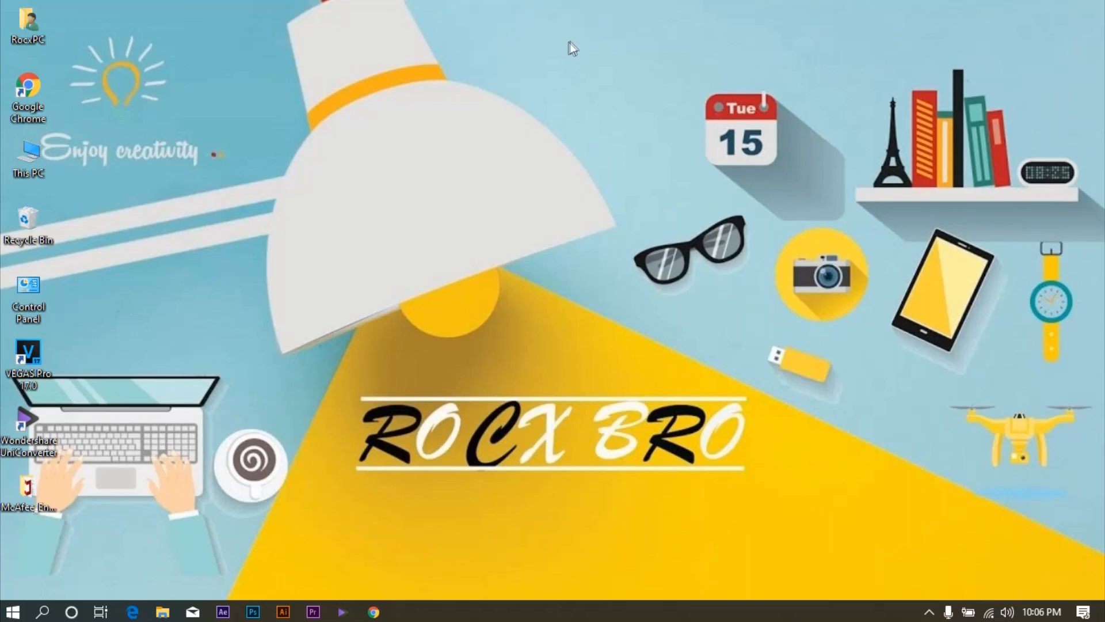
pyautogui.moveTo(486, 170)
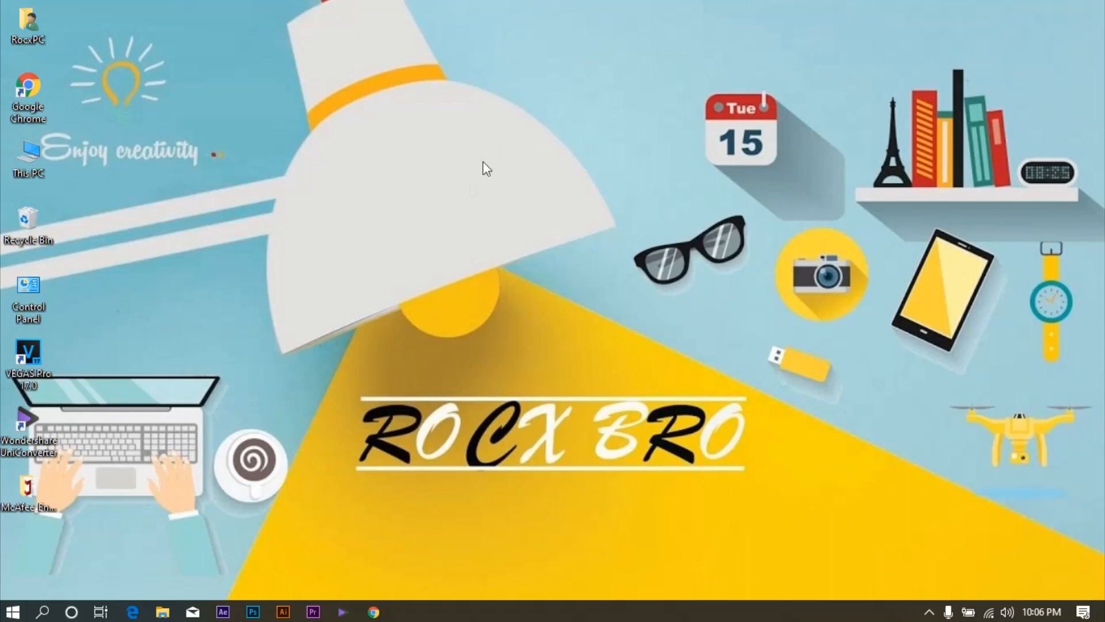
pyautogui.moveTo(513, 330)
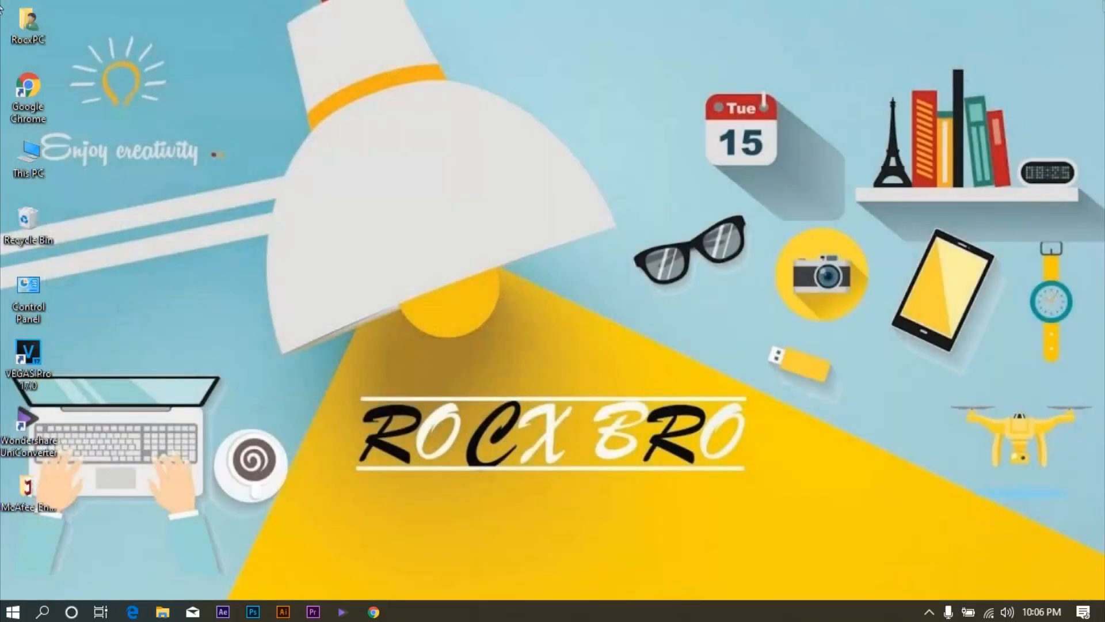
# Step: Refresh the desktop and bring up Chrome showing the McAfee zip's Google Drive warning
pyautogui.rightClick(494, 204)
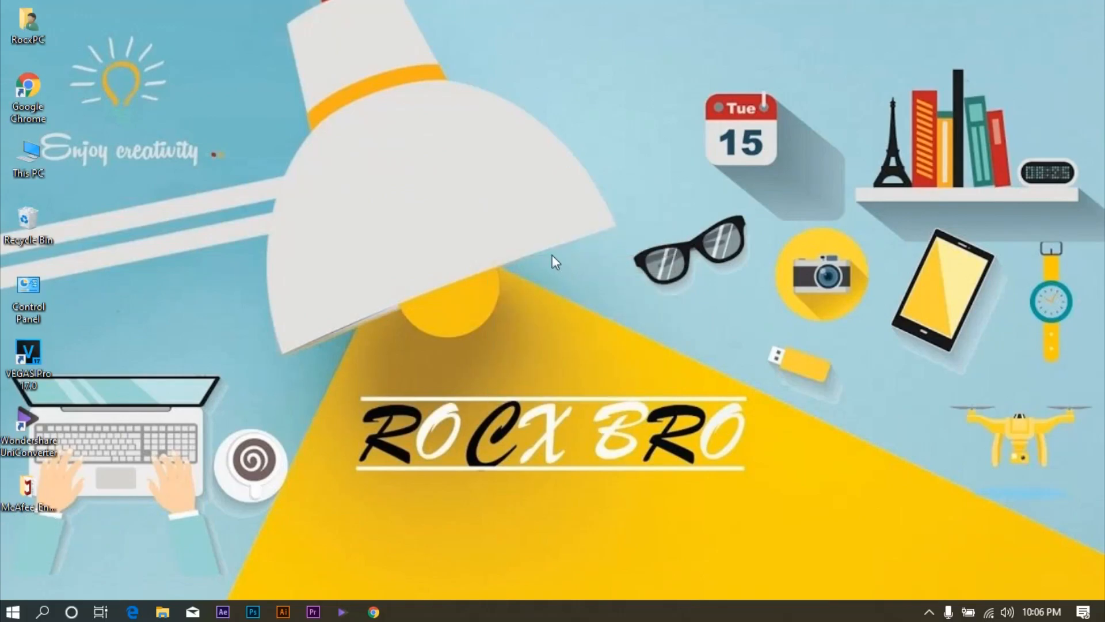
pyautogui.rightClick(556, 261)
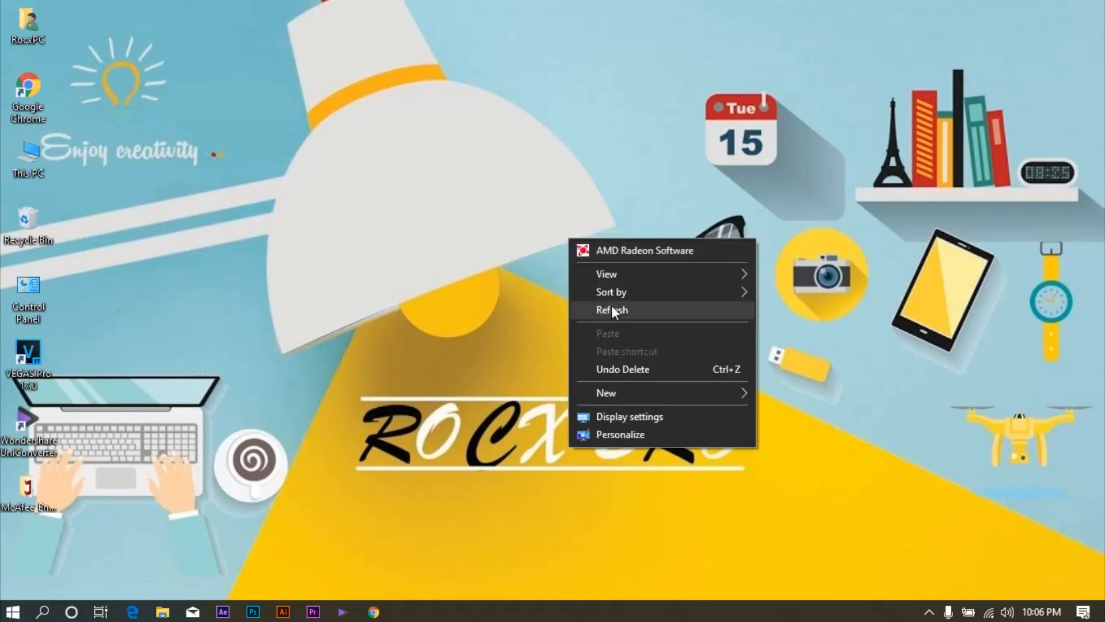
pyautogui.click(612, 311)
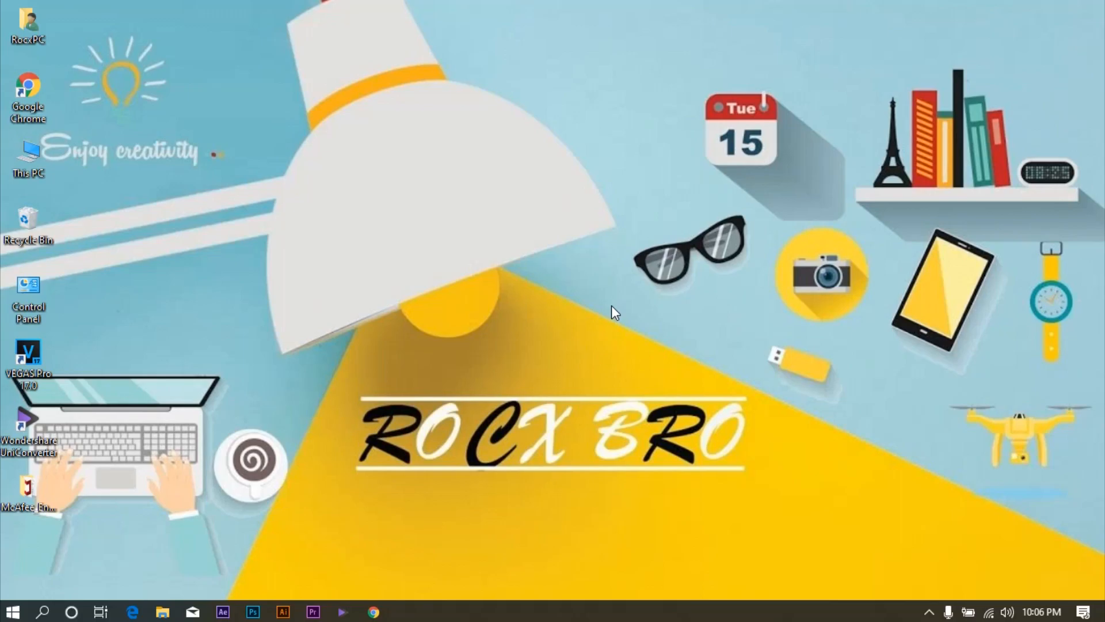
pyautogui.moveTo(374, 610)
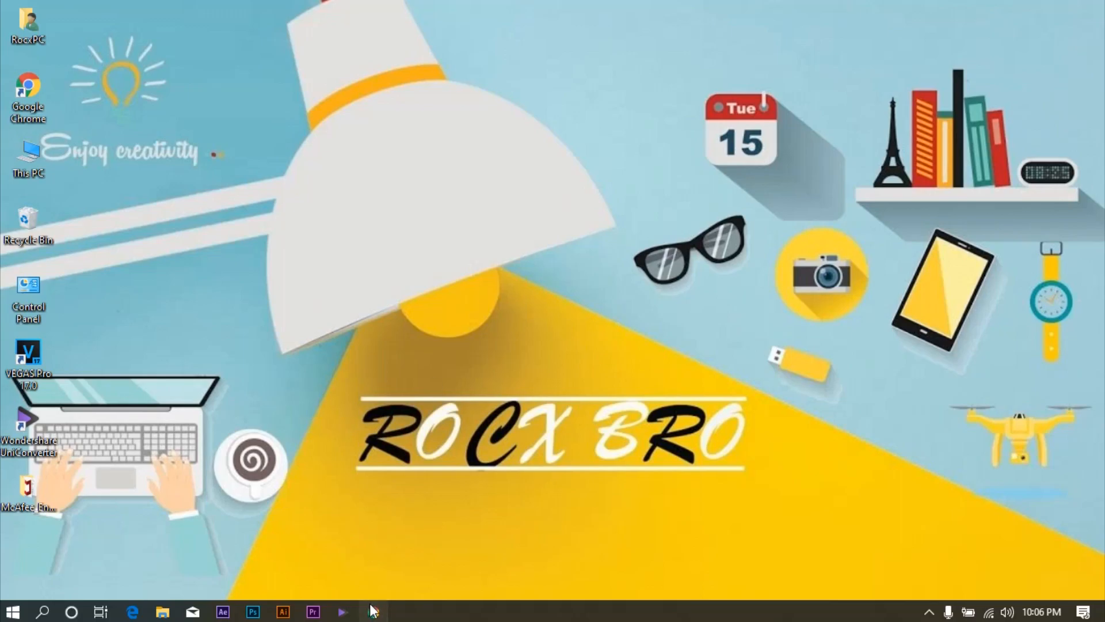
pyautogui.click(373, 611)
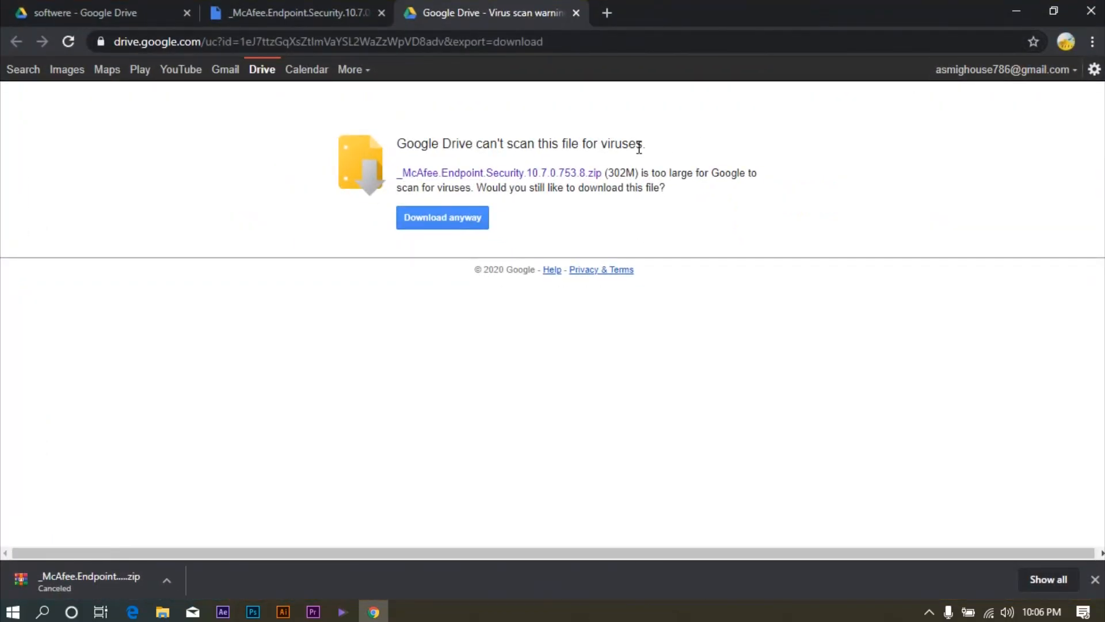
pyautogui.moveTo(1092, 12)
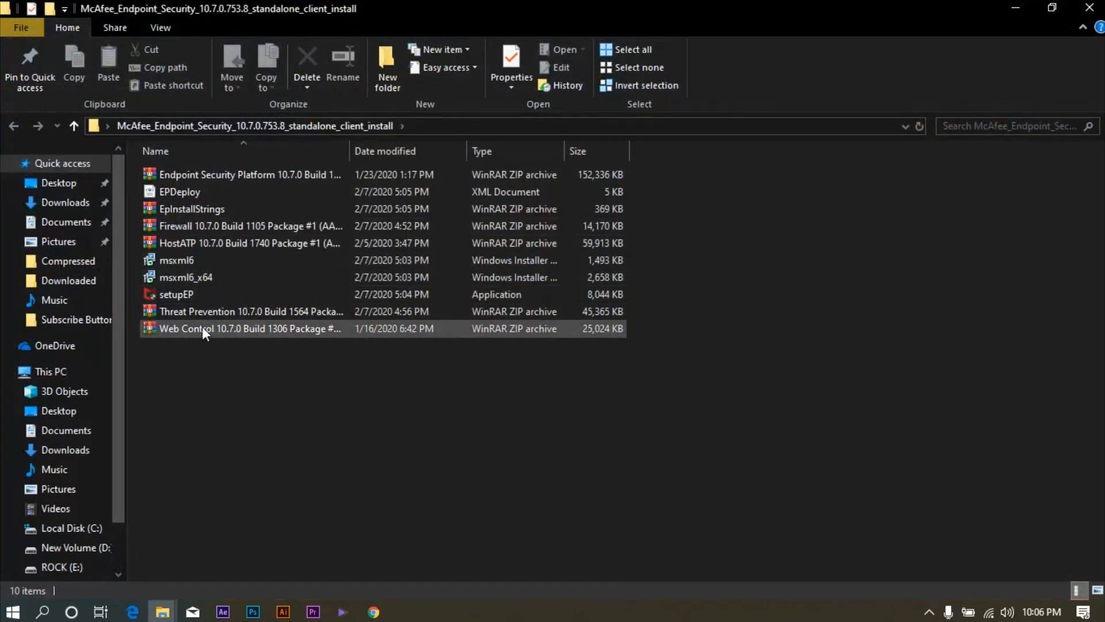
pyautogui.moveTo(209, 299)
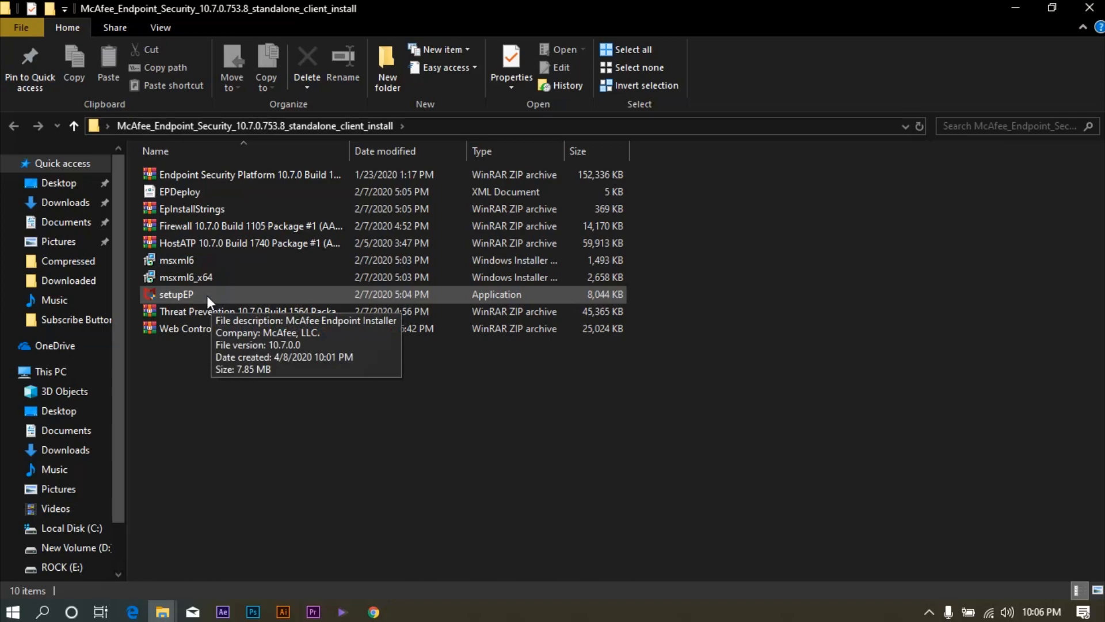
# Step: Restore the Explorer window to a smaller size and select setupEP in the install folder
pyautogui.click(1053, 7)
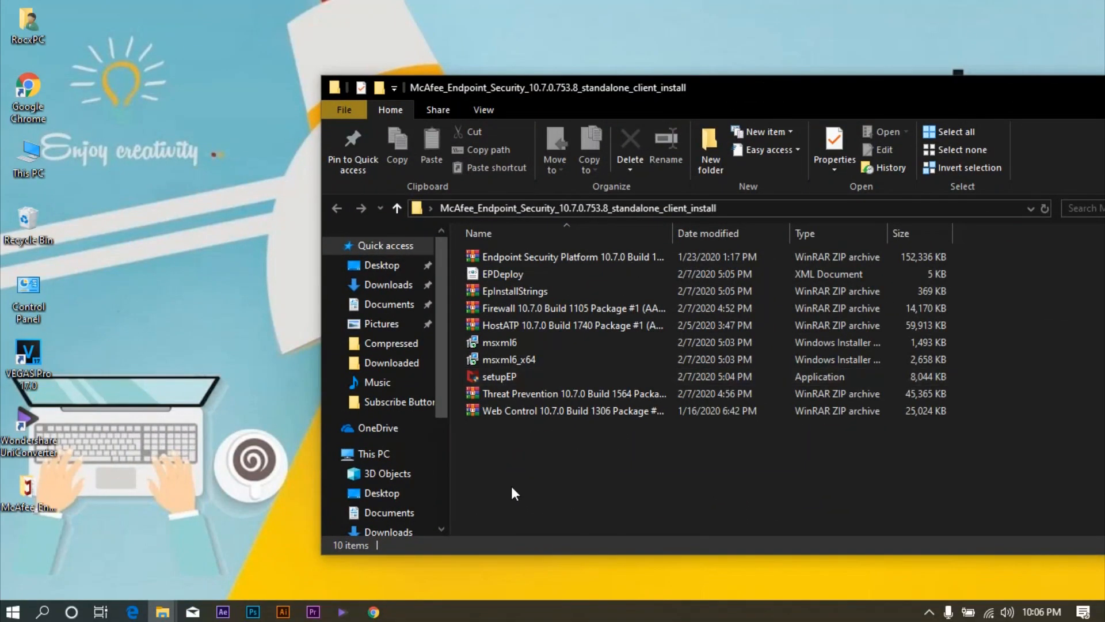
pyautogui.click(500, 376)
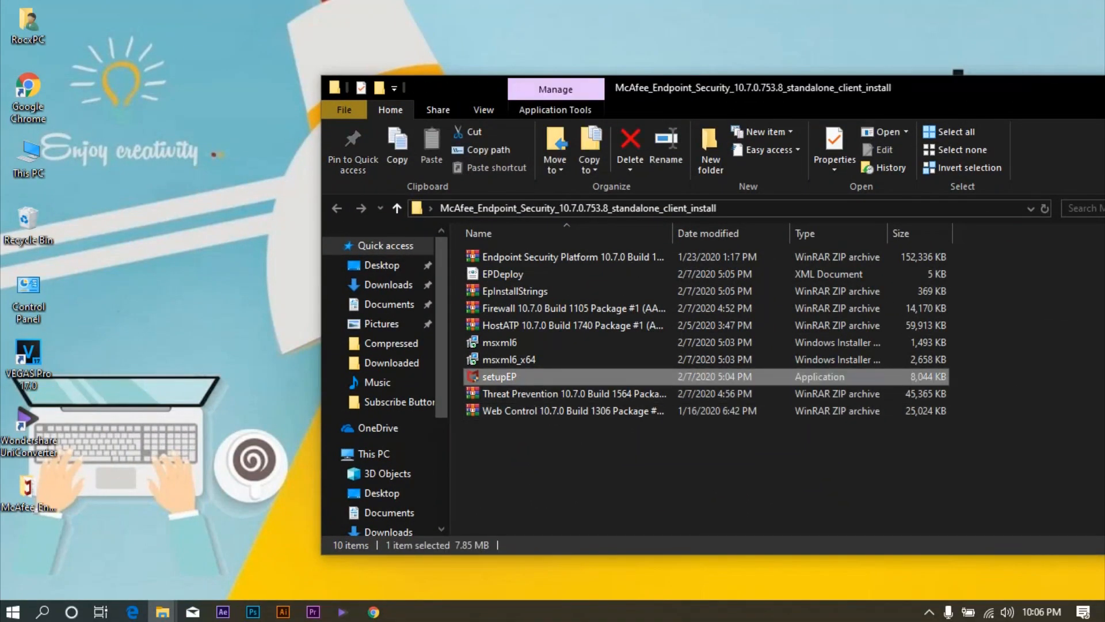
pyautogui.click(373, 611)
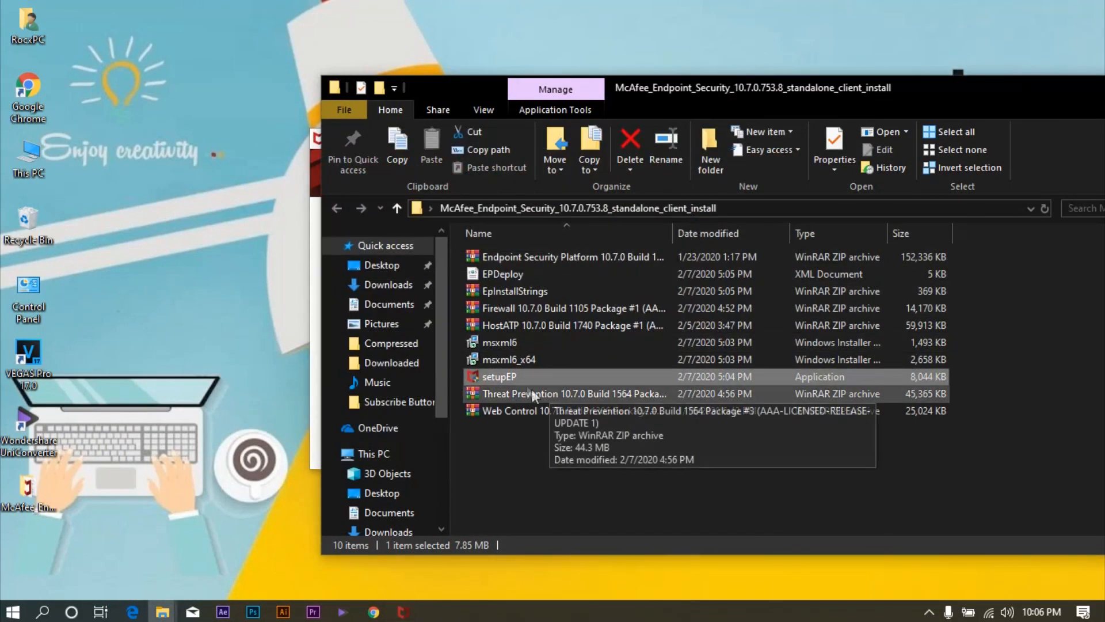
# Step: Launch setupEP, accept the licence, and install with all modules selected
pyautogui.doubleClick(499, 377)
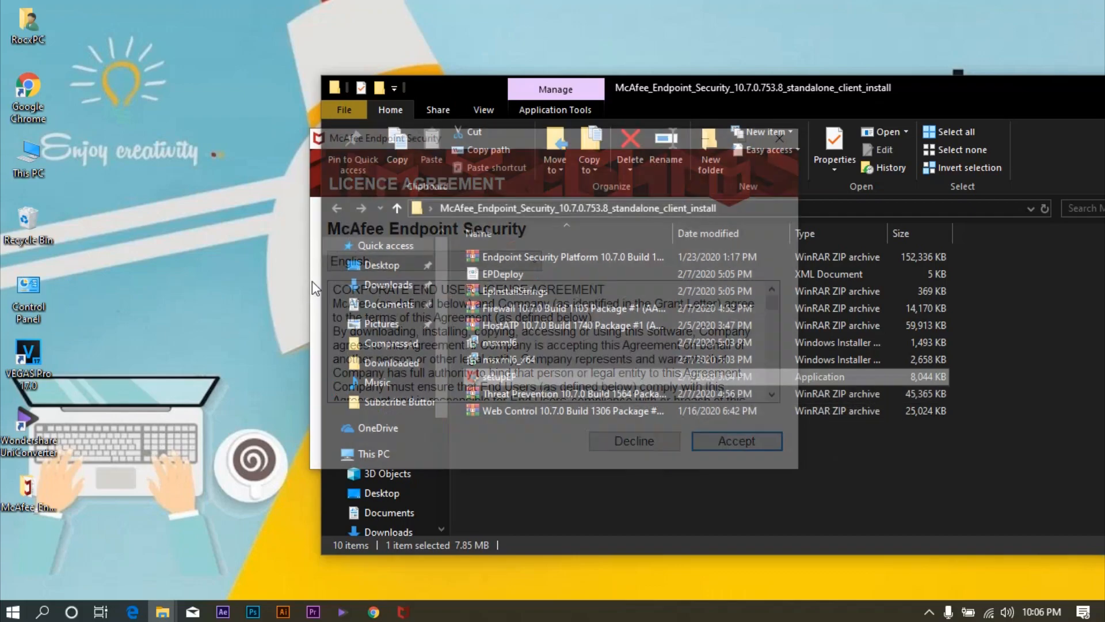
pyautogui.click(735, 440)
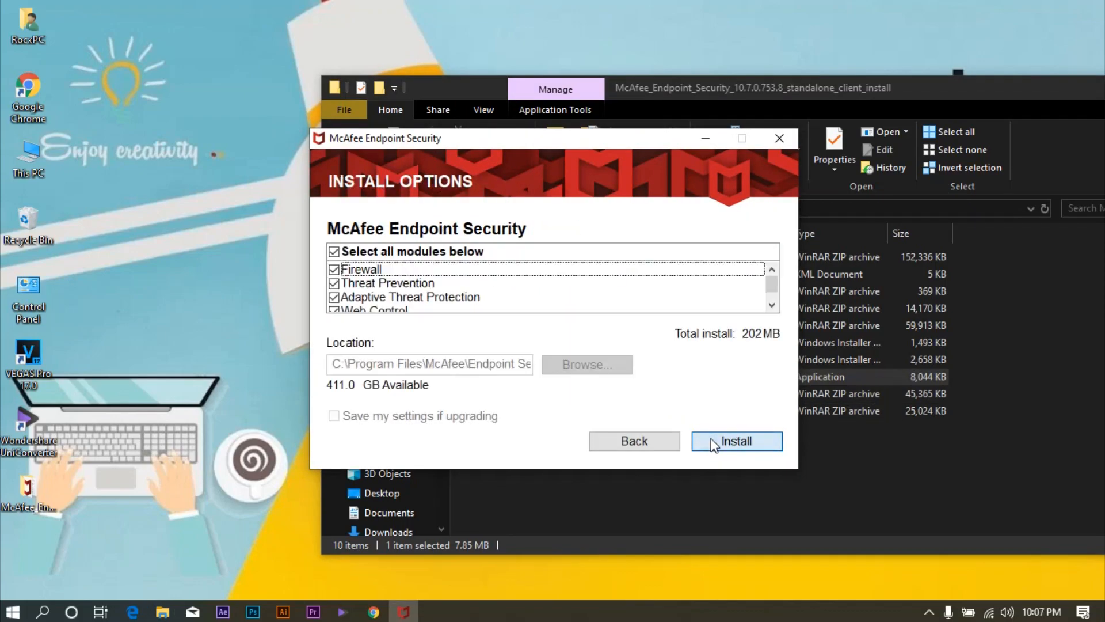
pyautogui.click(736, 440)
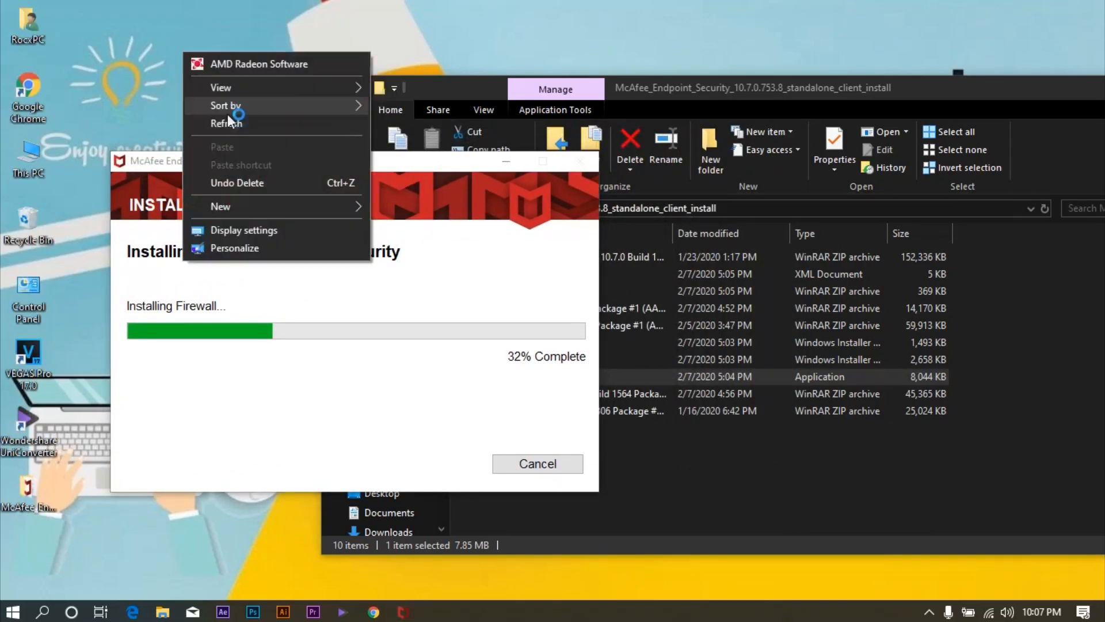
# Step: Wait while the installer progresses past Adaptive Threat Protection to Web Control at 98%
pyautogui.click(222, 97)
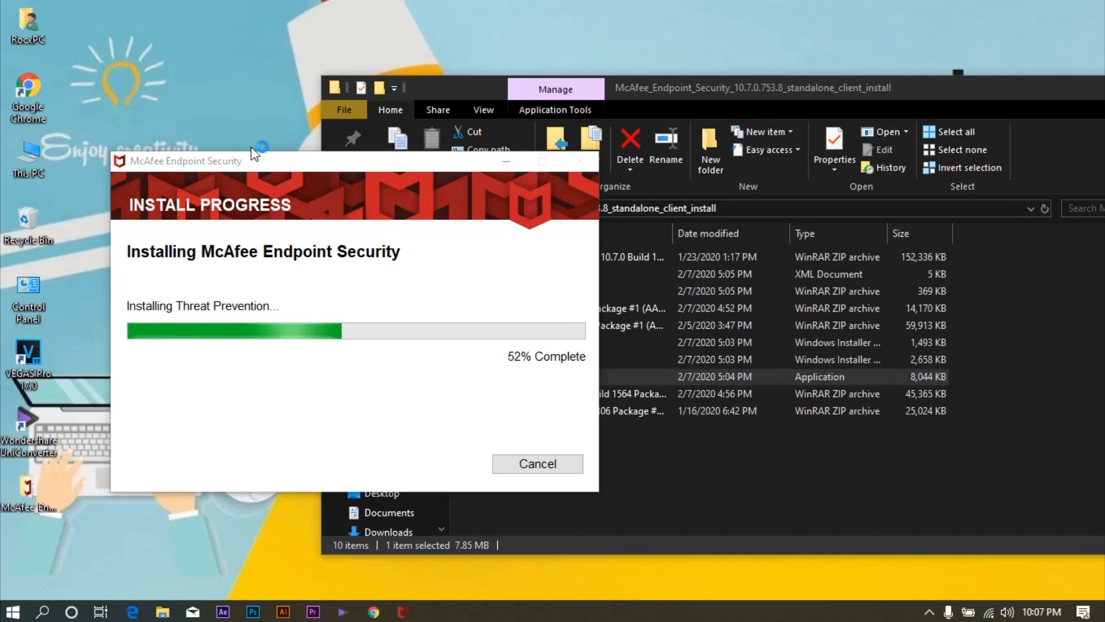
pyautogui.moveTo(694, 104)
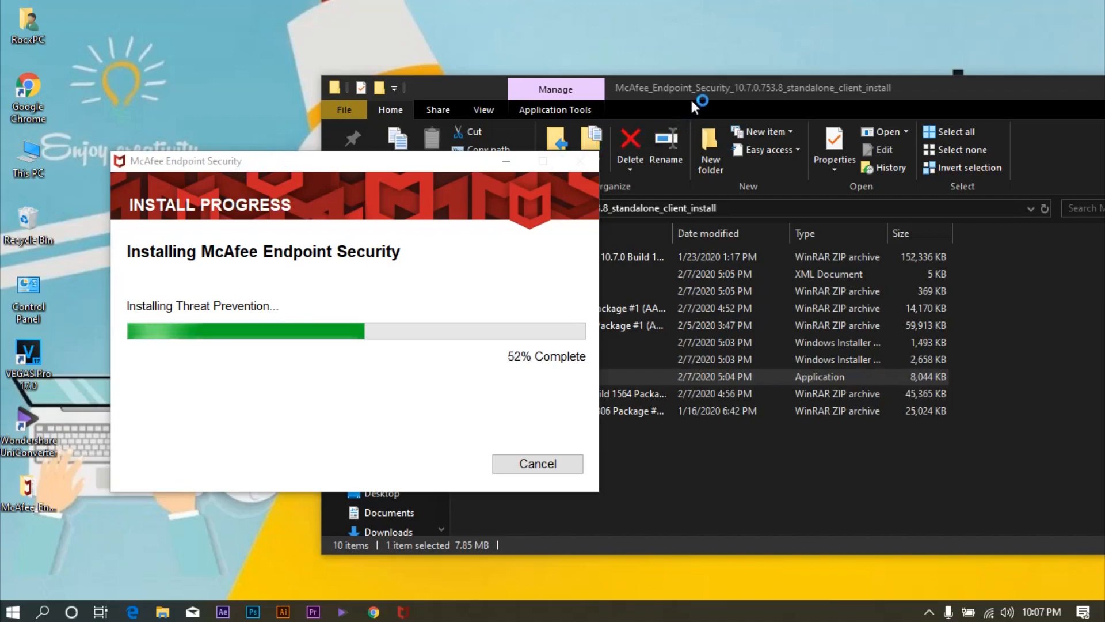
pyautogui.moveTo(694, 99)
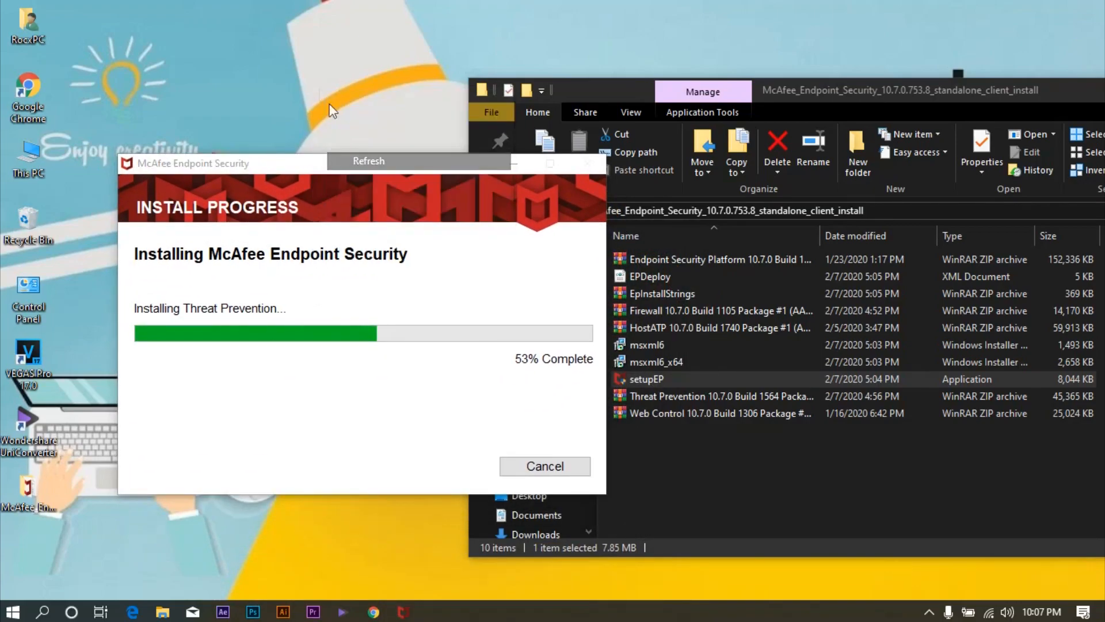
pyautogui.moveTo(296, 83)
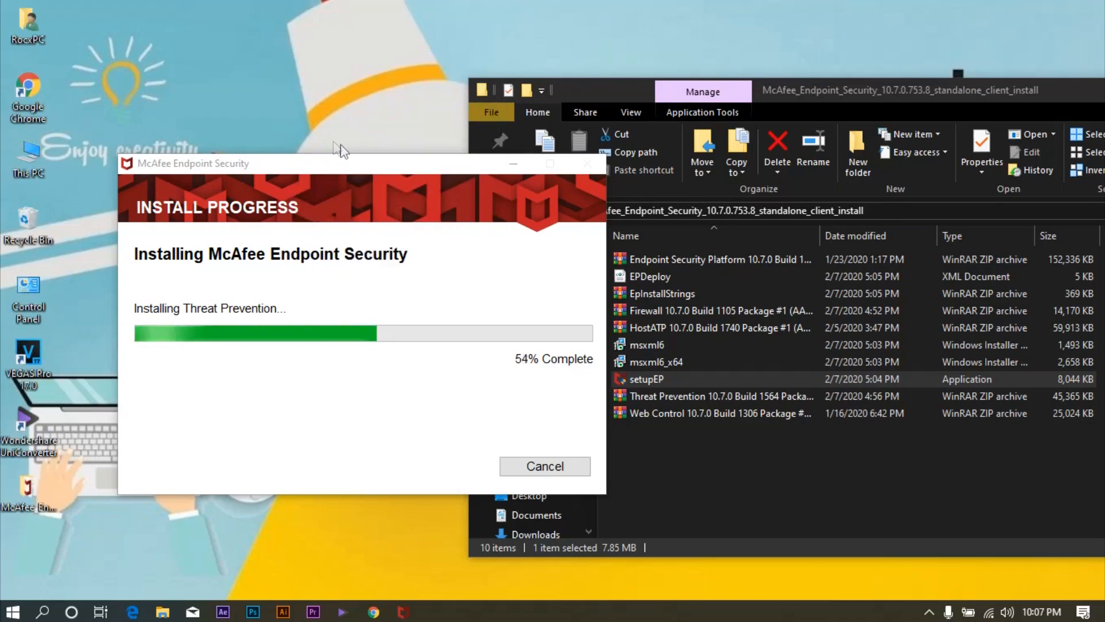
pyautogui.moveTo(352, 128)
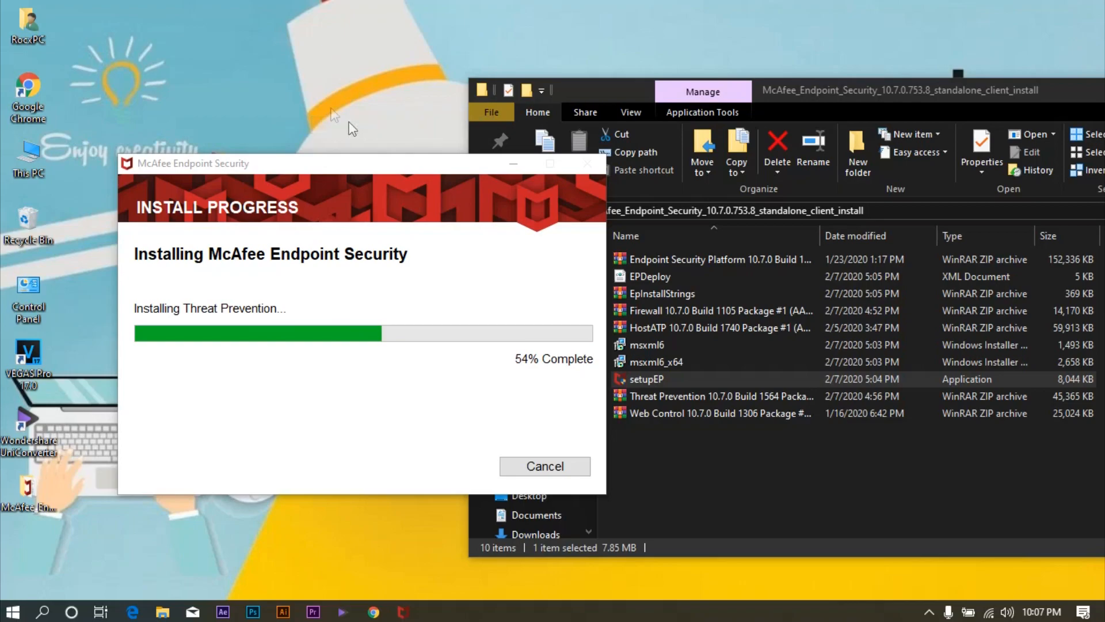
pyautogui.moveTo(336, 124)
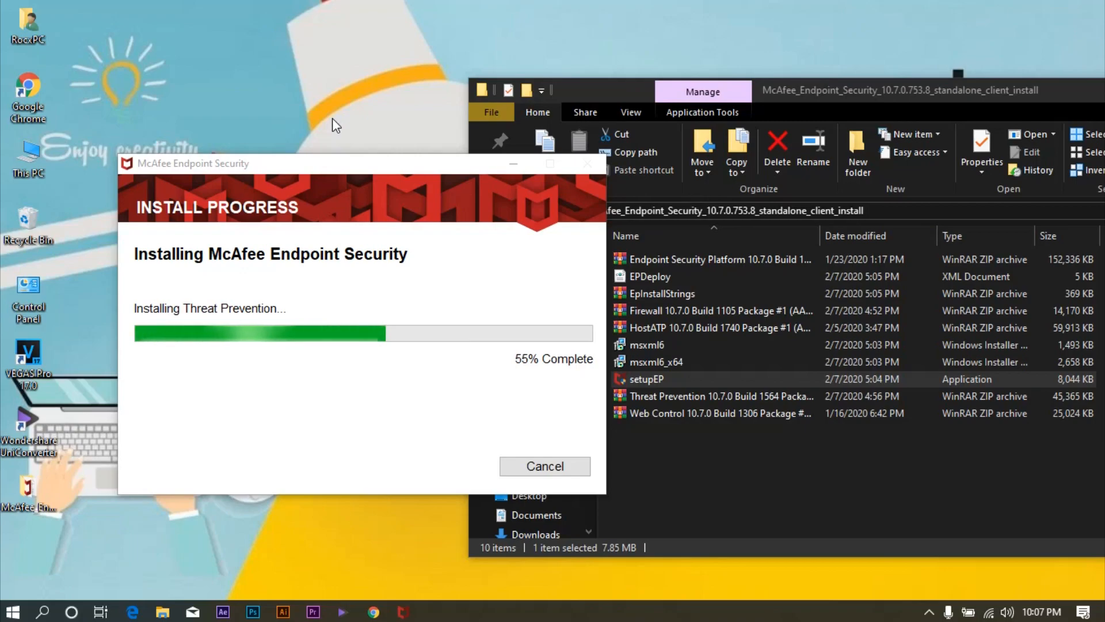
pyautogui.rightClick(335, 125)
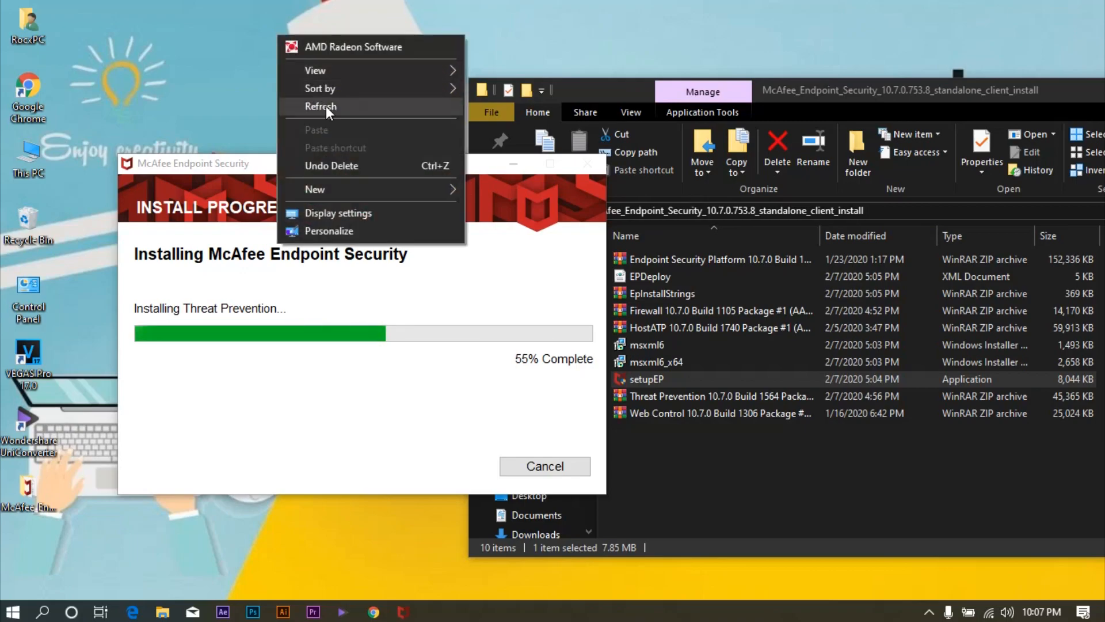
pyautogui.click(320, 107)
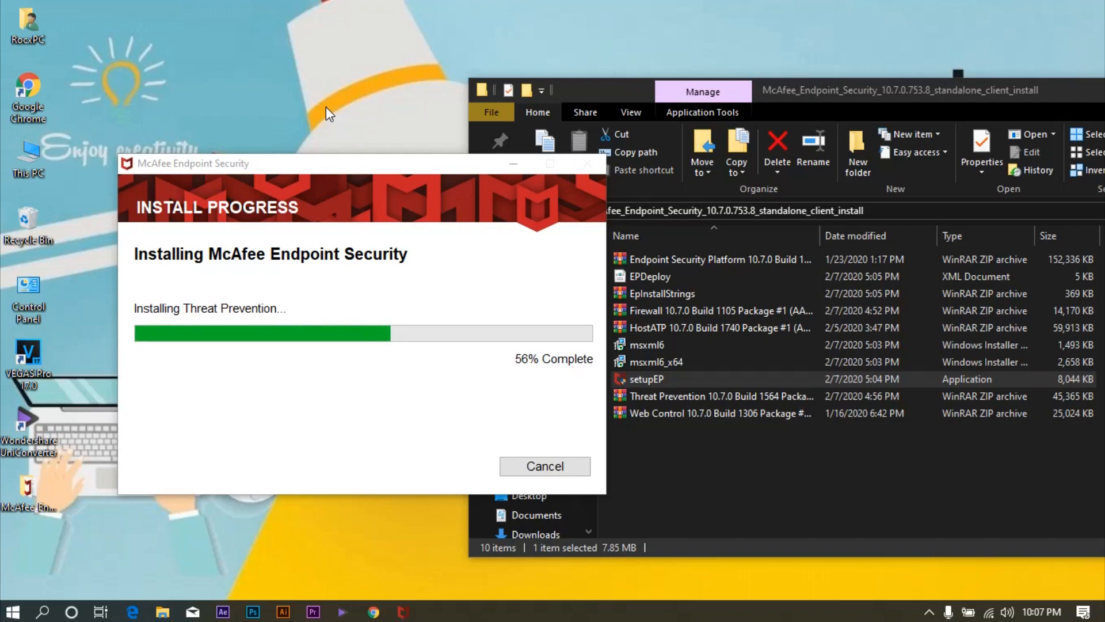
pyautogui.moveTo(277, 70)
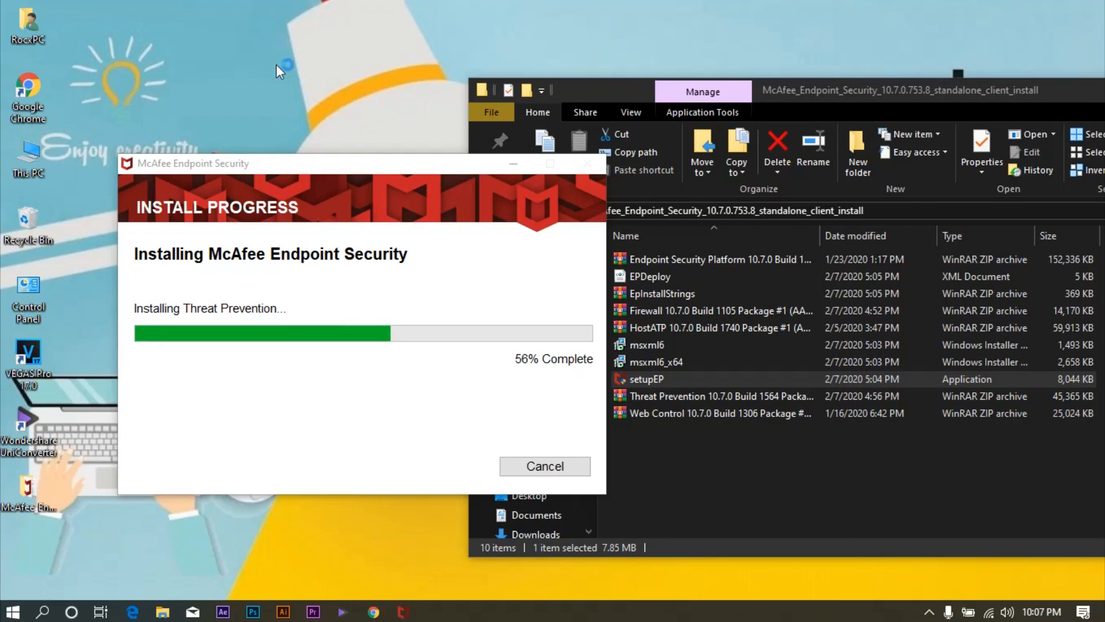
pyautogui.moveTo(254, 55)
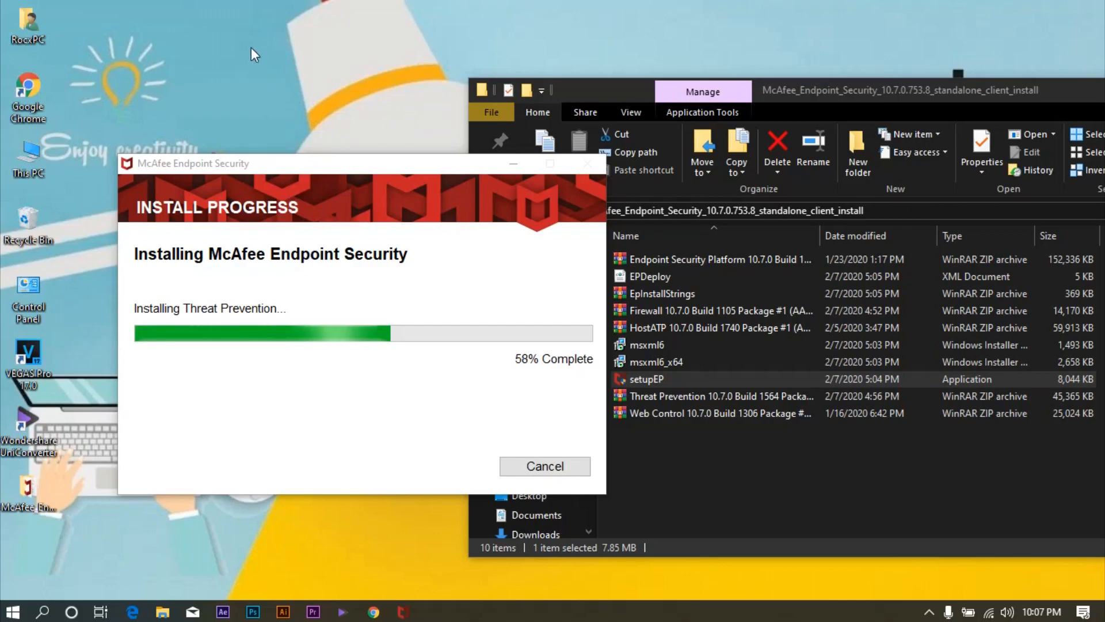
pyautogui.rightClick(255, 56)
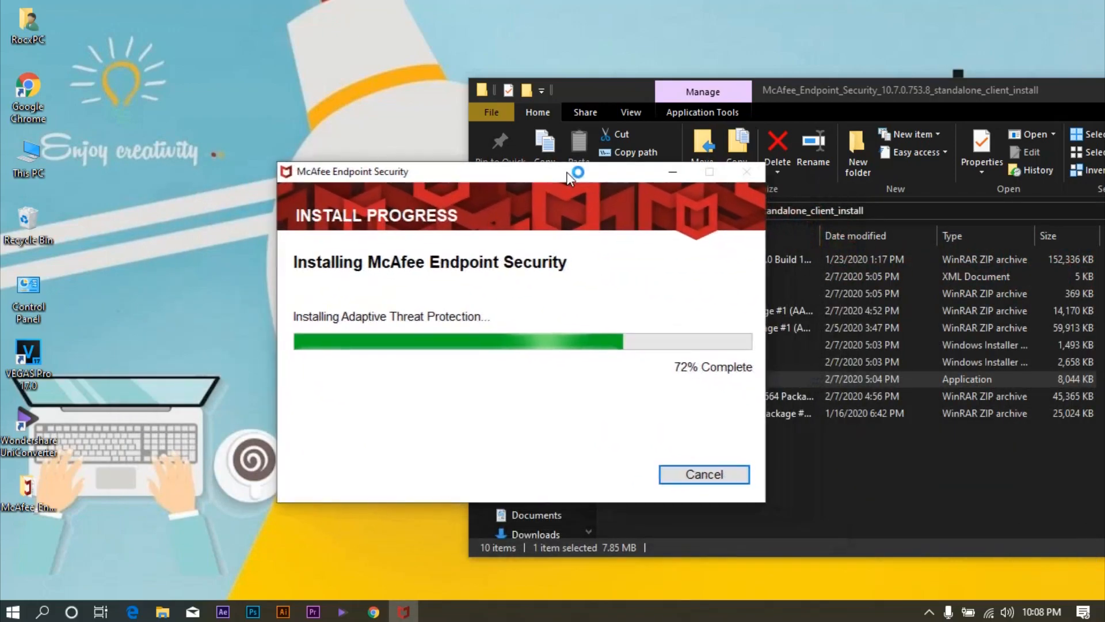
pyautogui.moveTo(207, 53)
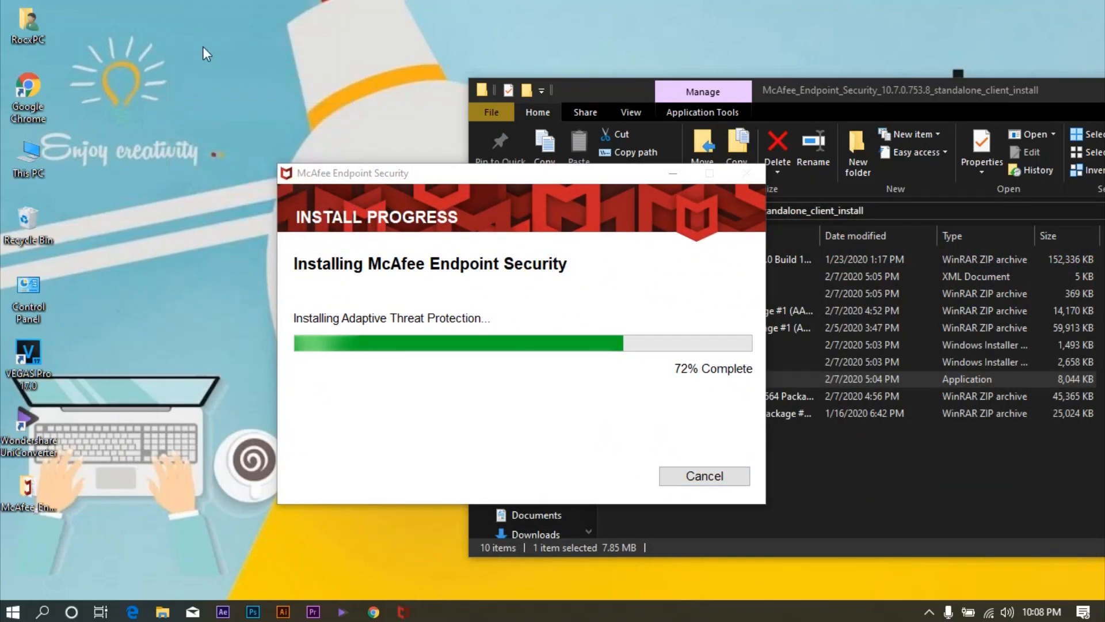
pyautogui.rightClick(205, 53)
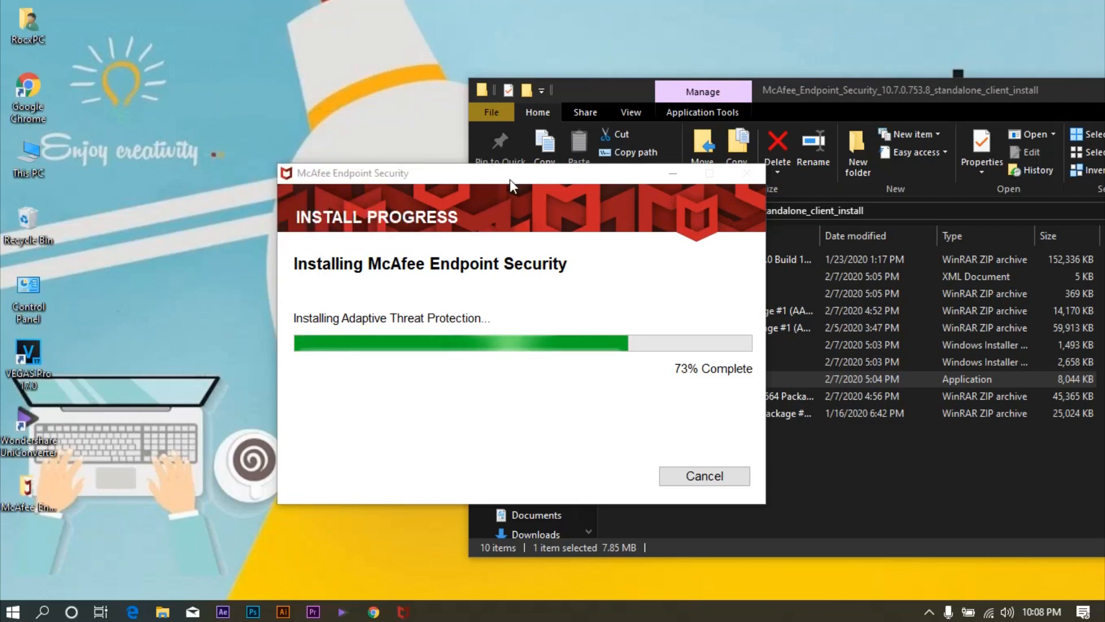
pyautogui.moveTo(281, 85)
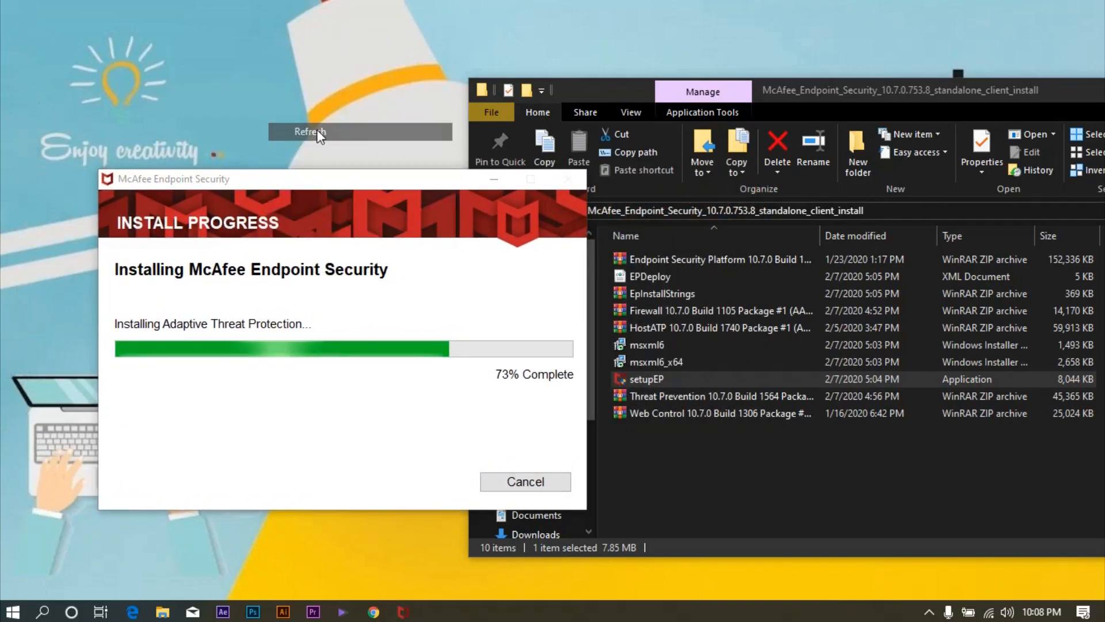
pyautogui.click(308, 132)
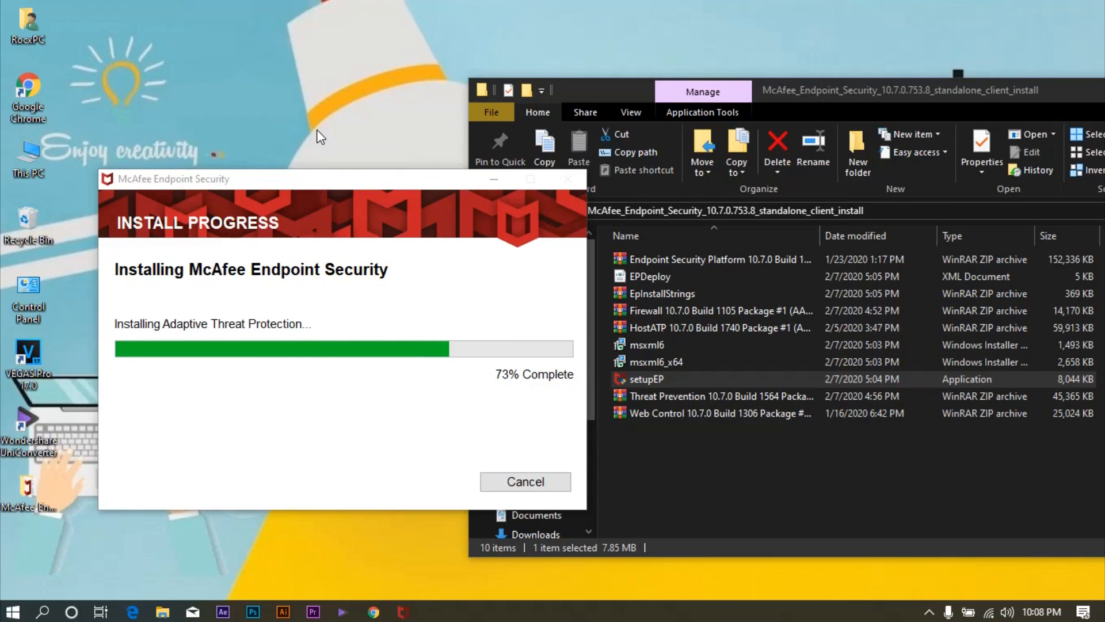
pyautogui.moveTo(945, 83)
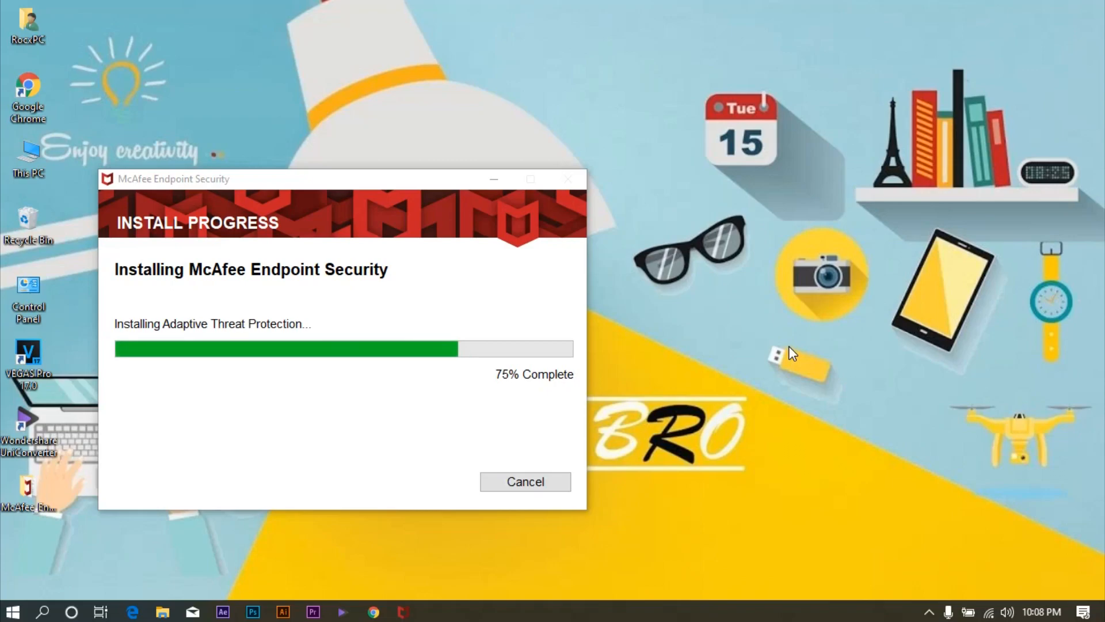
pyautogui.rightClick(793, 352)
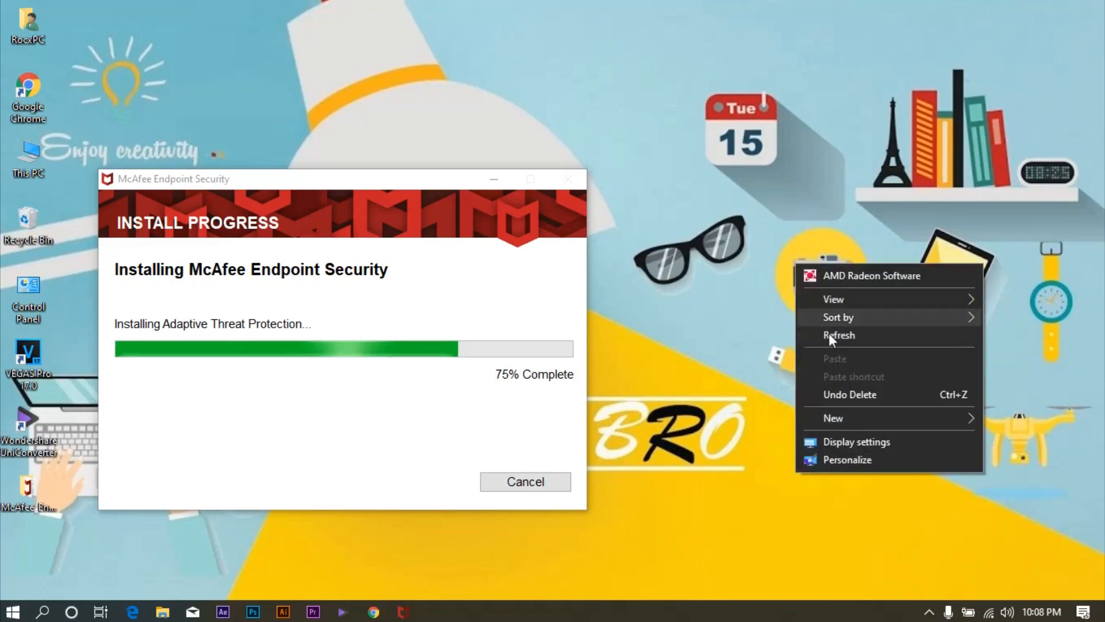
pyautogui.click(839, 335)
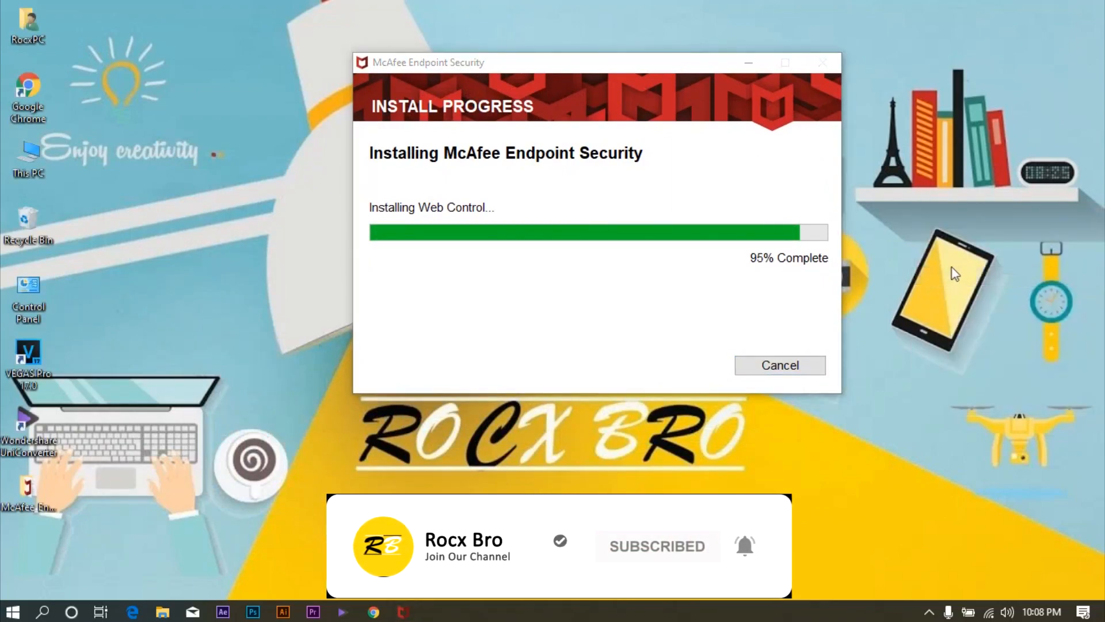
pyautogui.moveTo(914, 255)
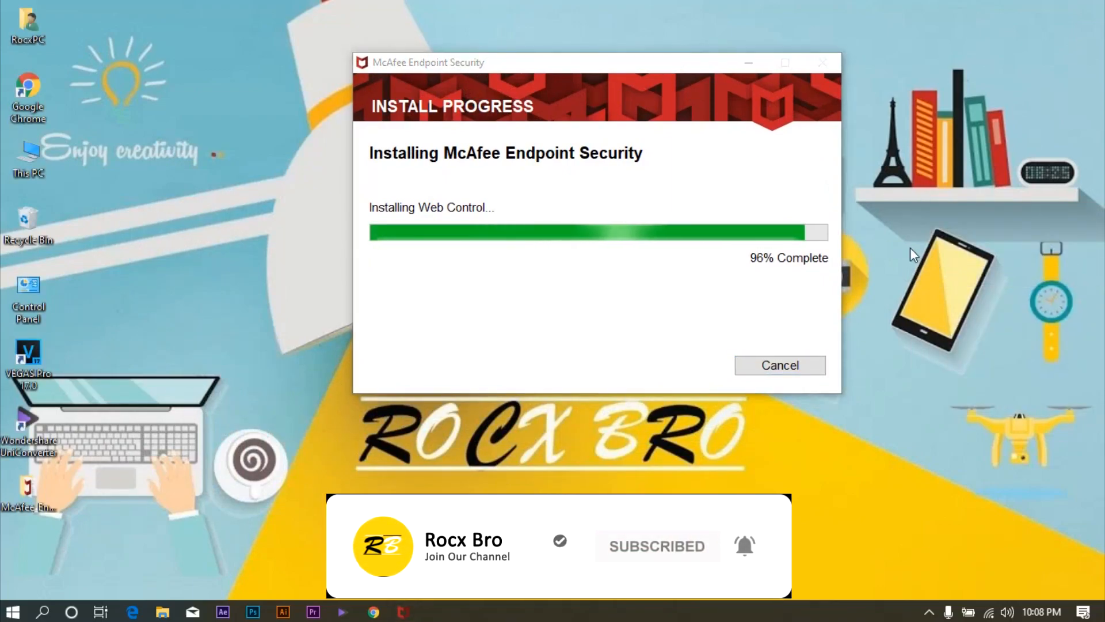
pyautogui.rightClick(913, 253)
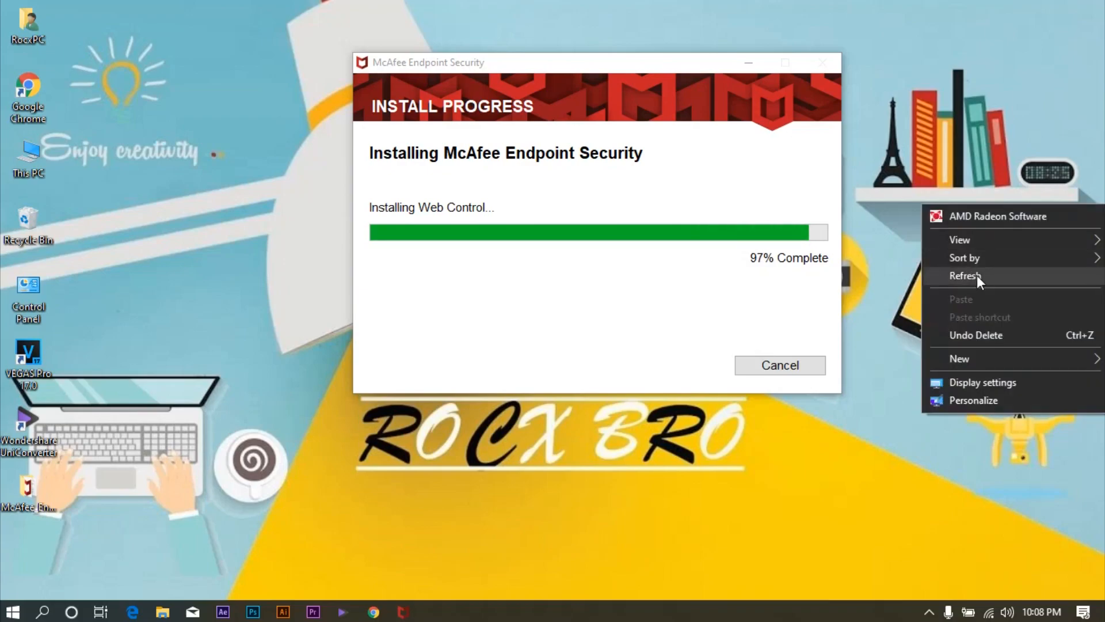
pyautogui.click(964, 276)
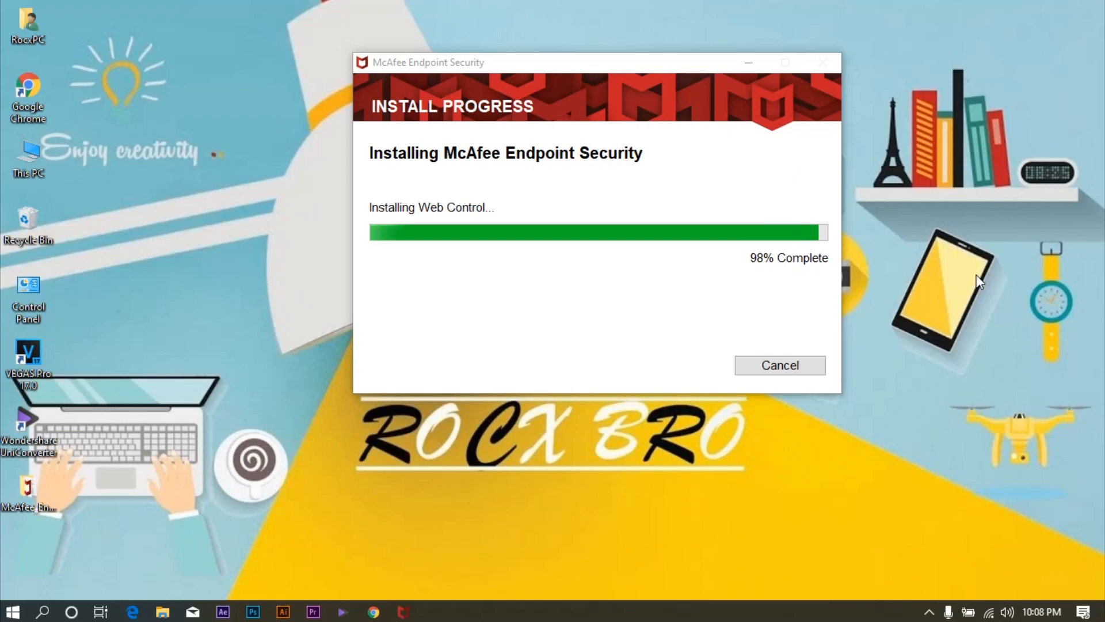
pyautogui.moveTo(948, 217)
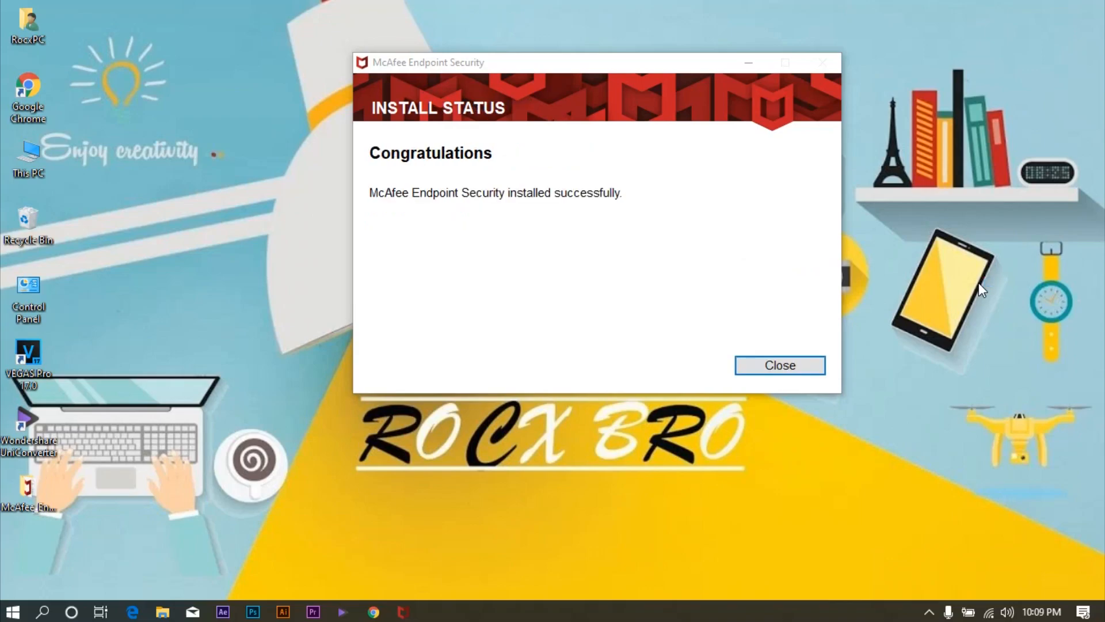
# Step: Close the finished installer and search the Start menu for 'en' to find Endpoint Security
pyautogui.click(779, 365)
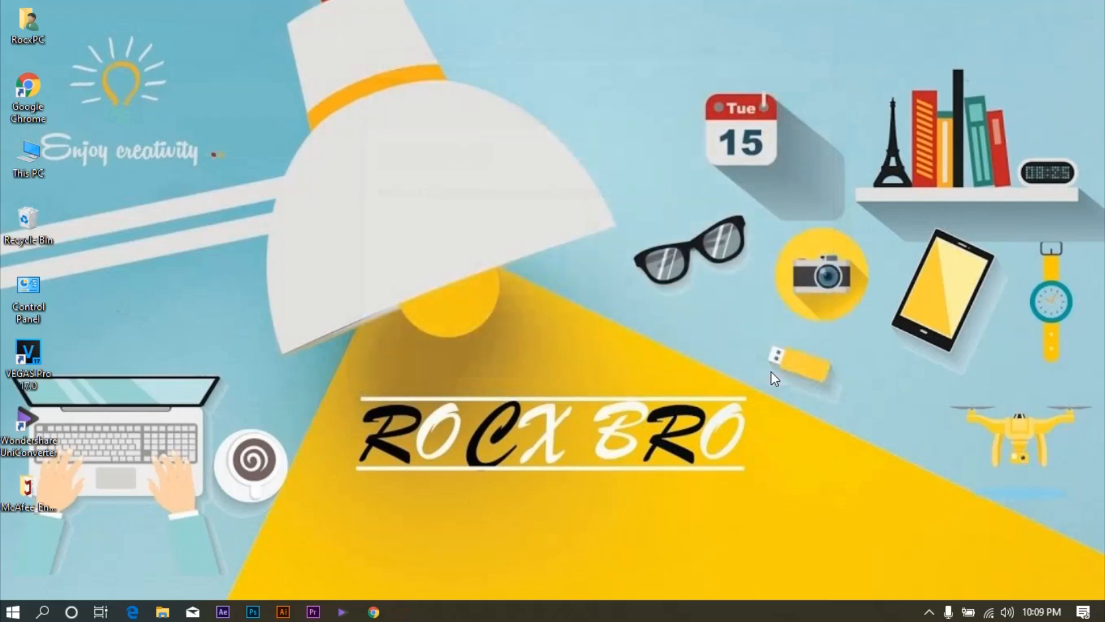
pyautogui.click(13, 610)
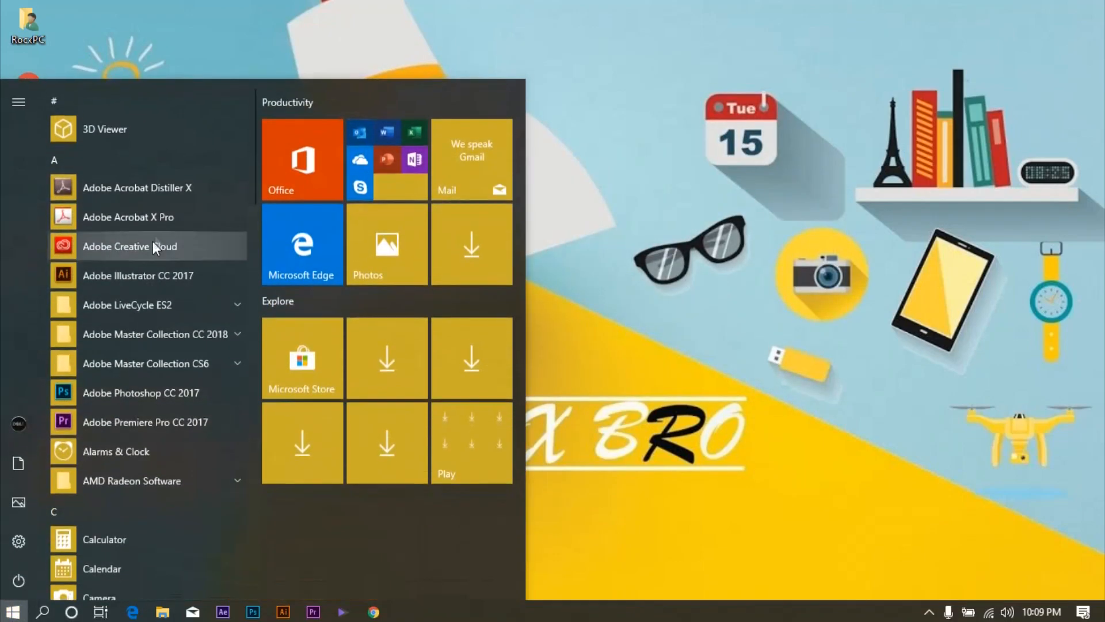
pyautogui.scroll(-3)
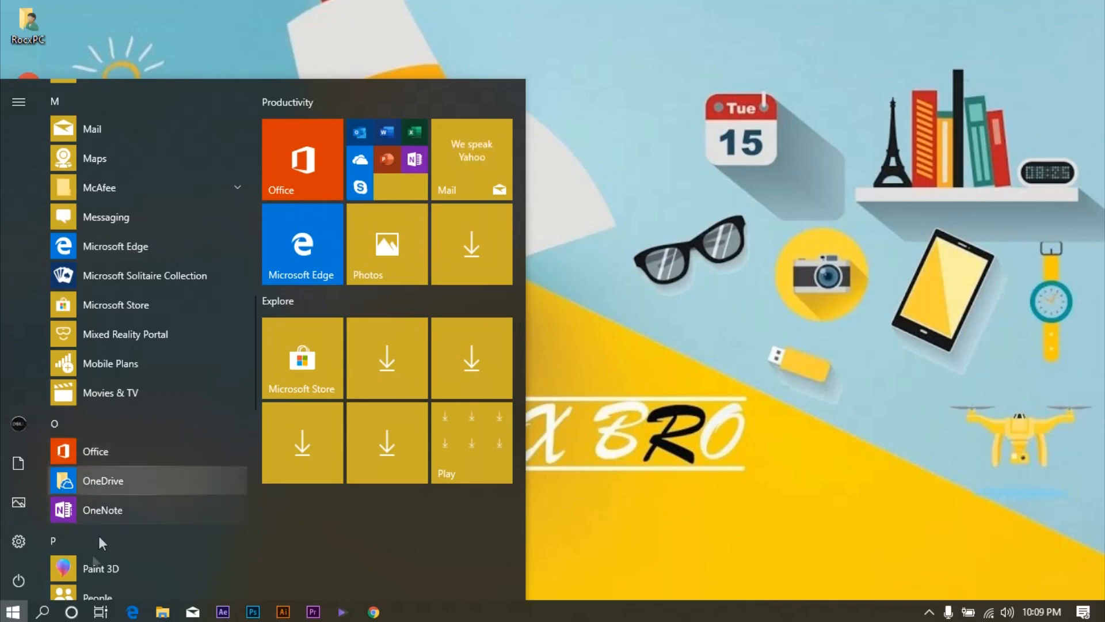
pyautogui.write('e')
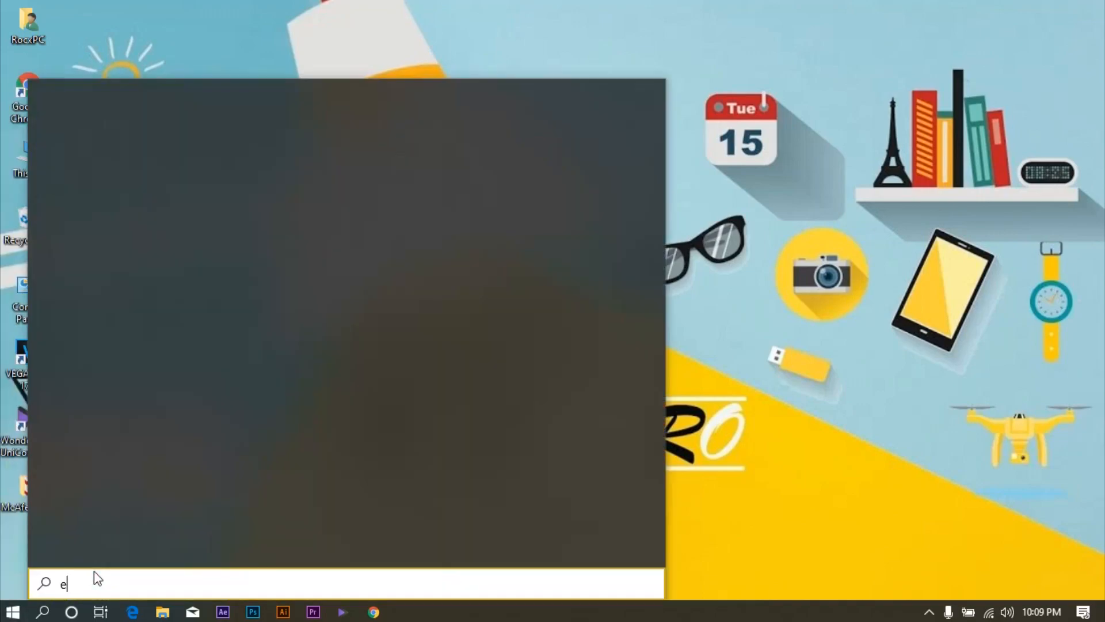
pyautogui.write('n')
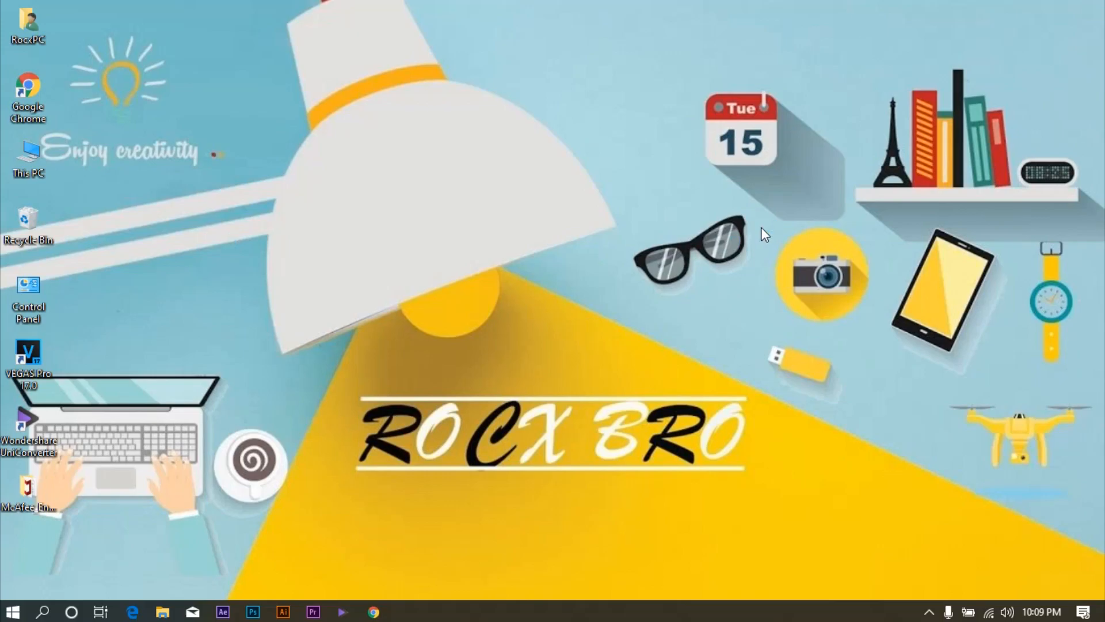
pyautogui.rightClick(765, 234)
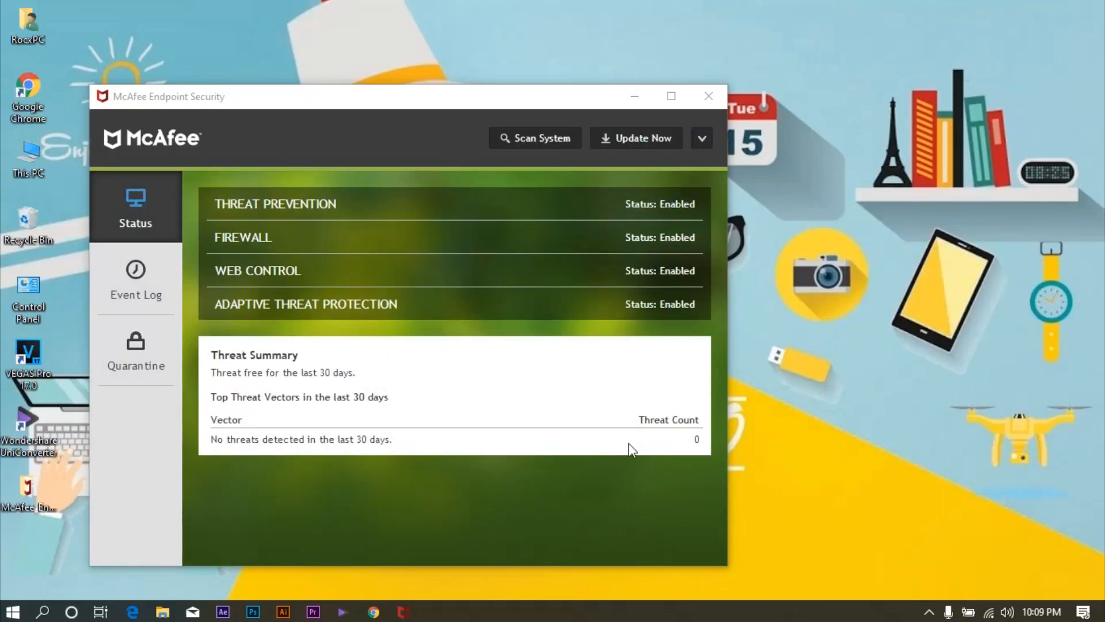
pyautogui.moveTo(701, 139)
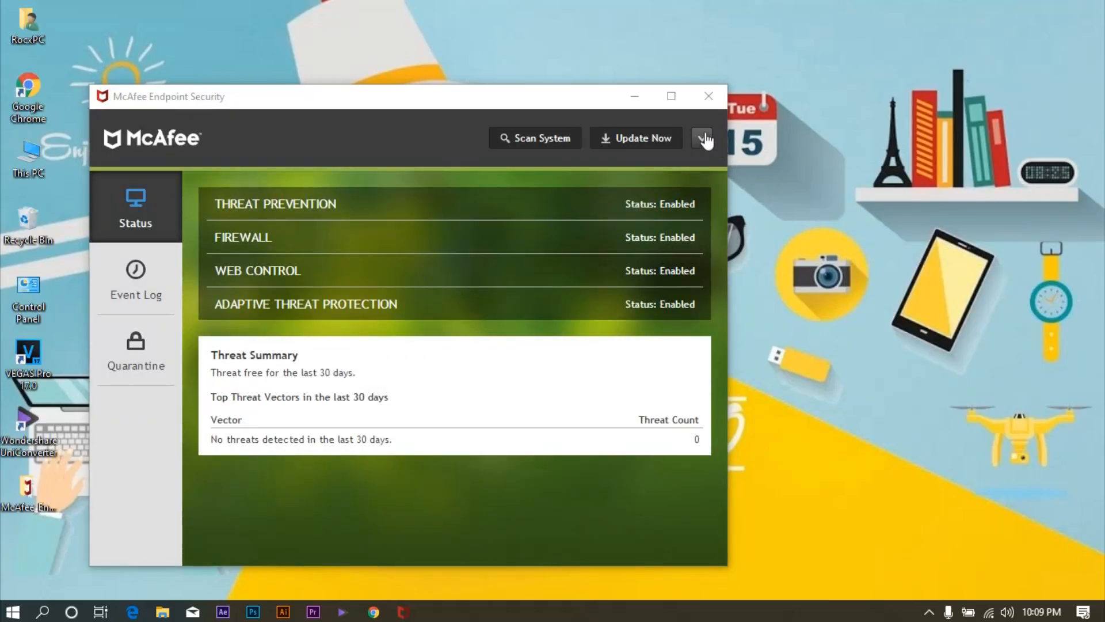
# Step: Open the dropdown menu beside Update Now in the Endpoint Security console
pyautogui.click(703, 138)
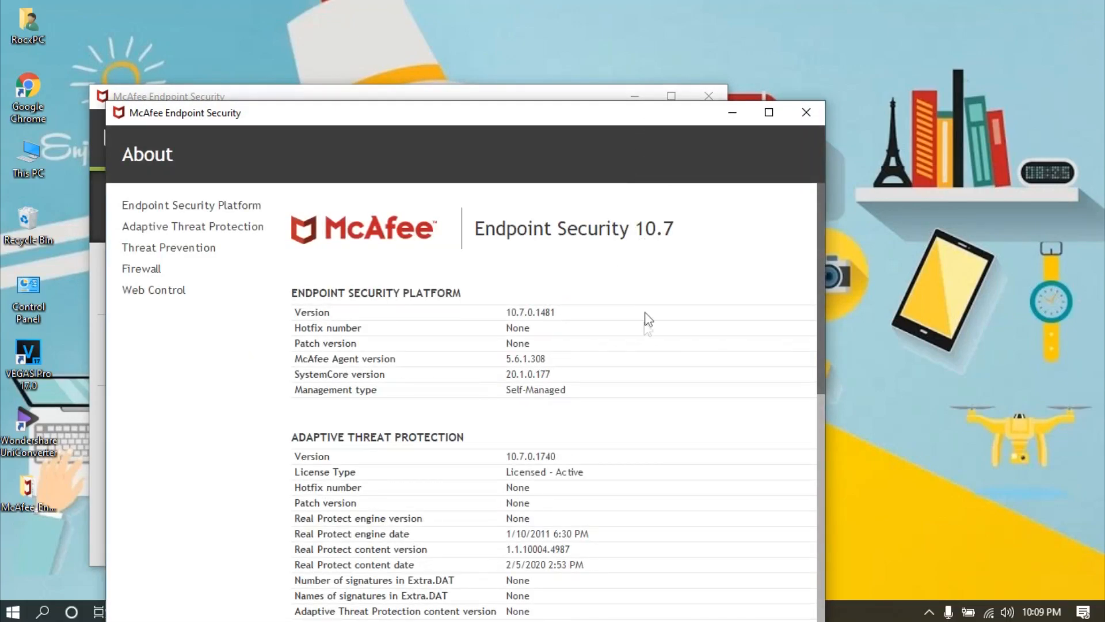
# Step: Scroll through the About page's version and licence details for each module
pyautogui.scroll(-3)
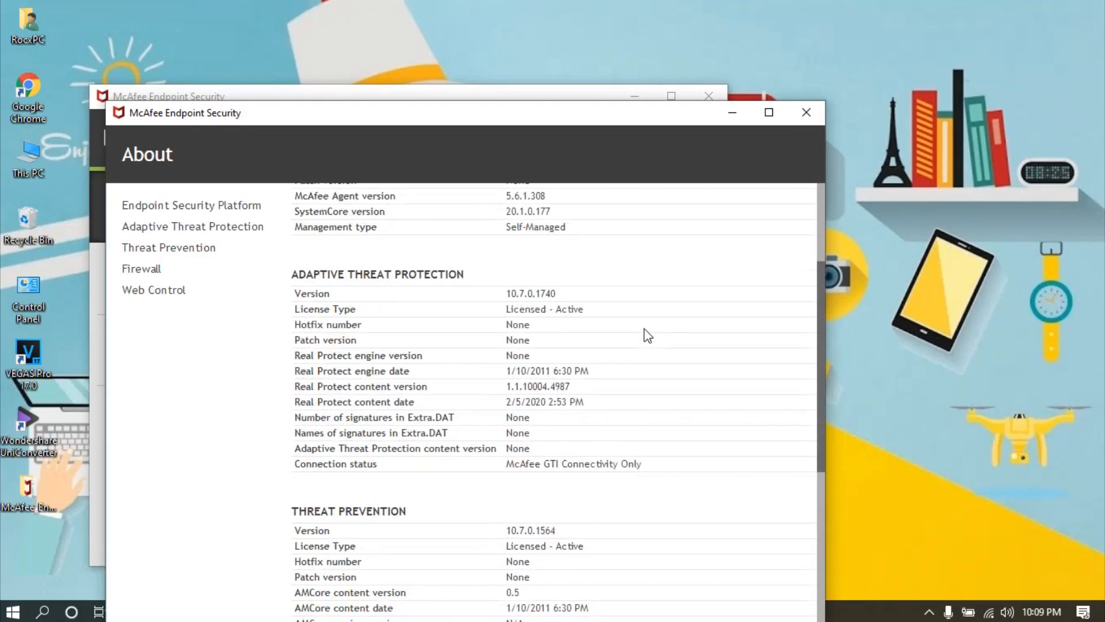
pyautogui.moveTo(506, 317)
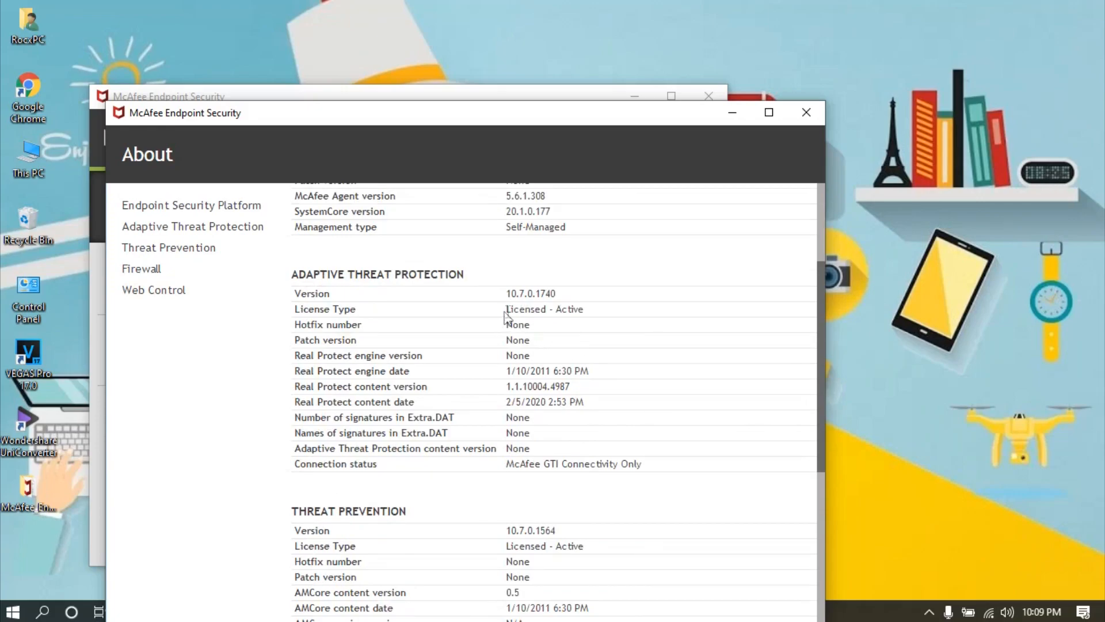
pyautogui.scroll(-3)
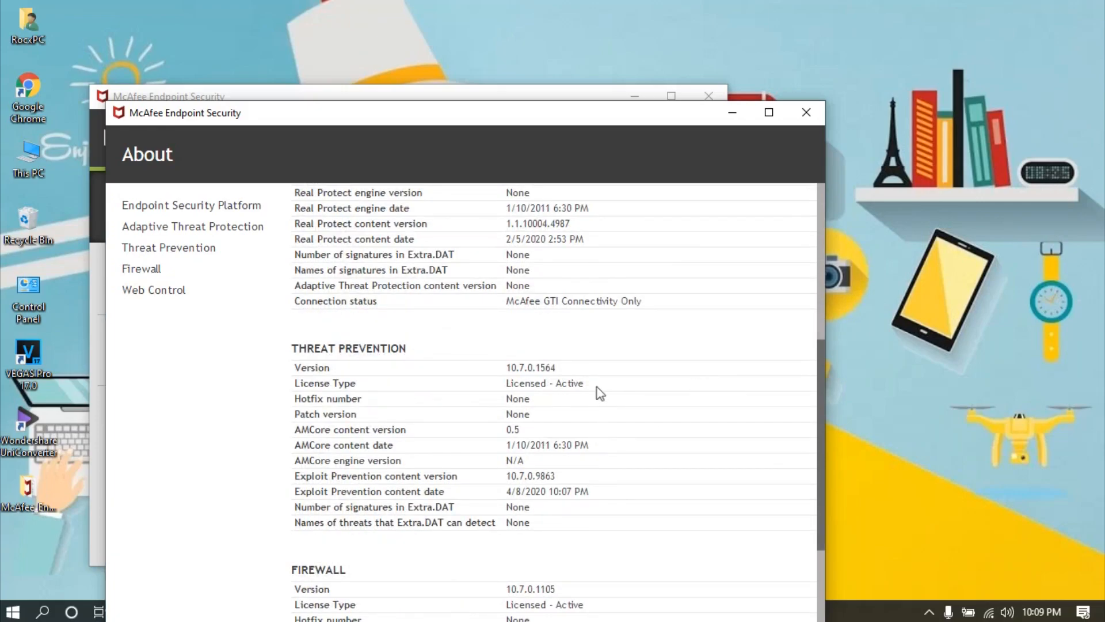
pyautogui.scroll(-3)
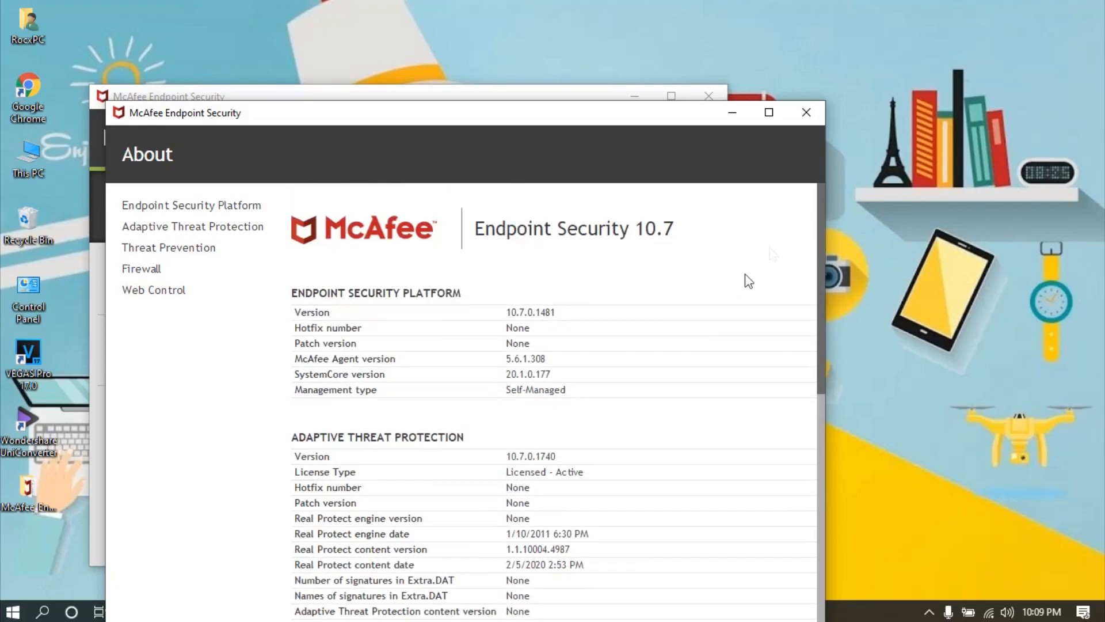
pyautogui.moveTo(650, 240)
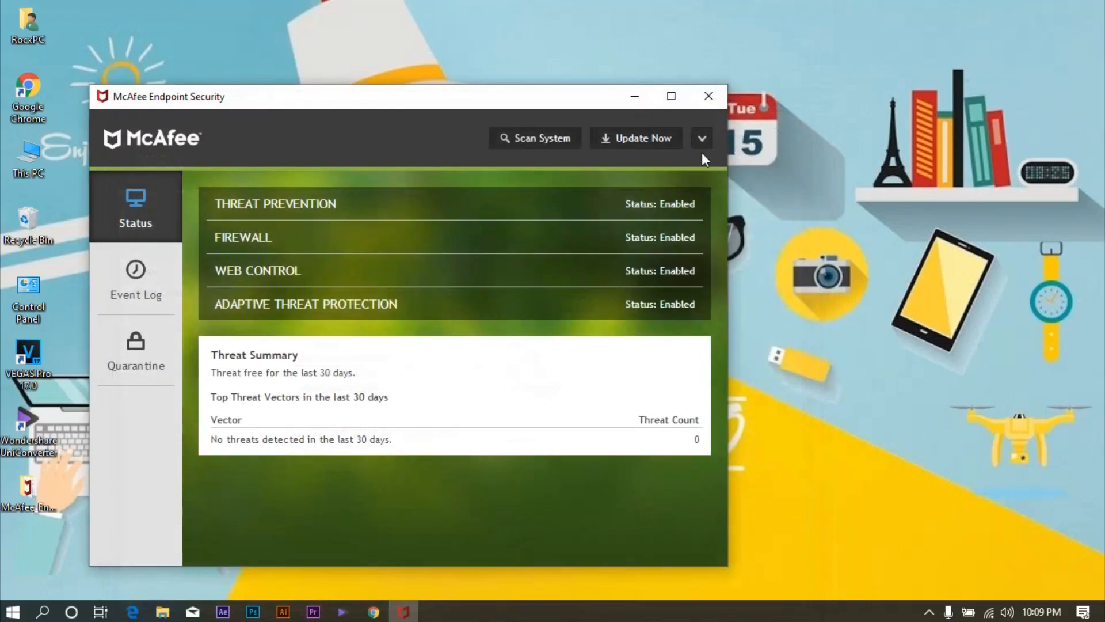
pyautogui.moveTo(804, 176)
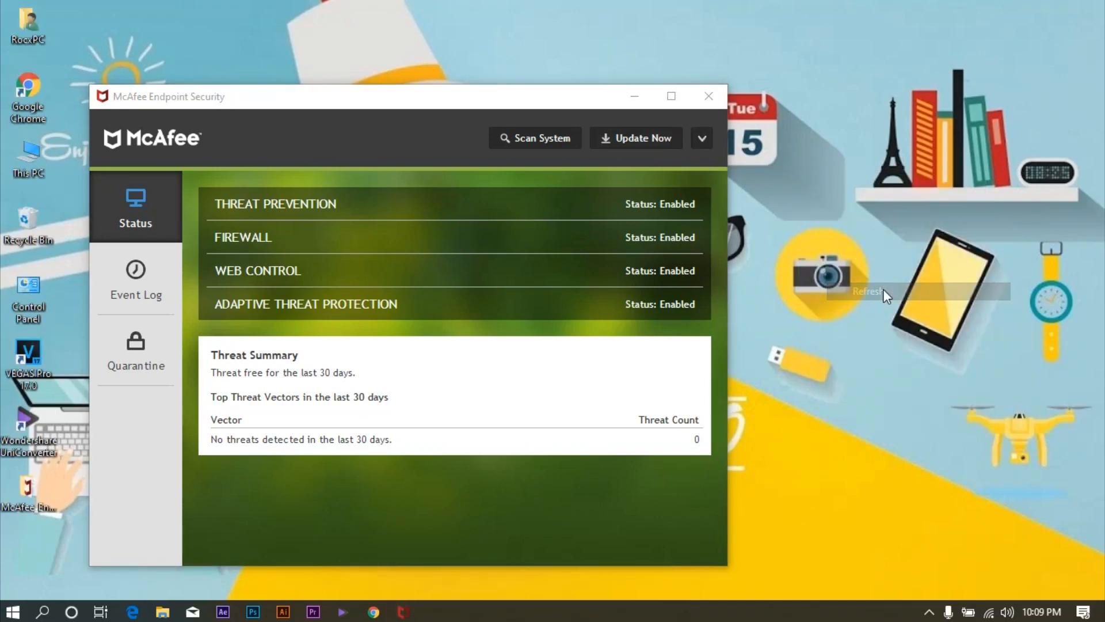
pyautogui.moveTo(884, 260)
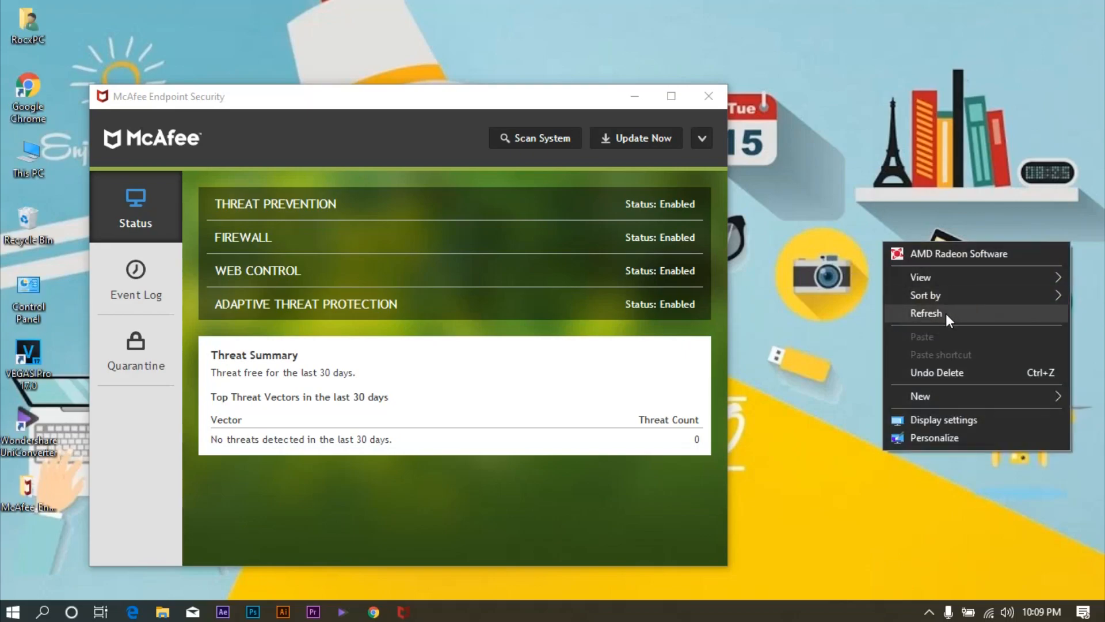
# Step: Check the empty Event Log, then return to the module Status page
pyautogui.click(135, 279)
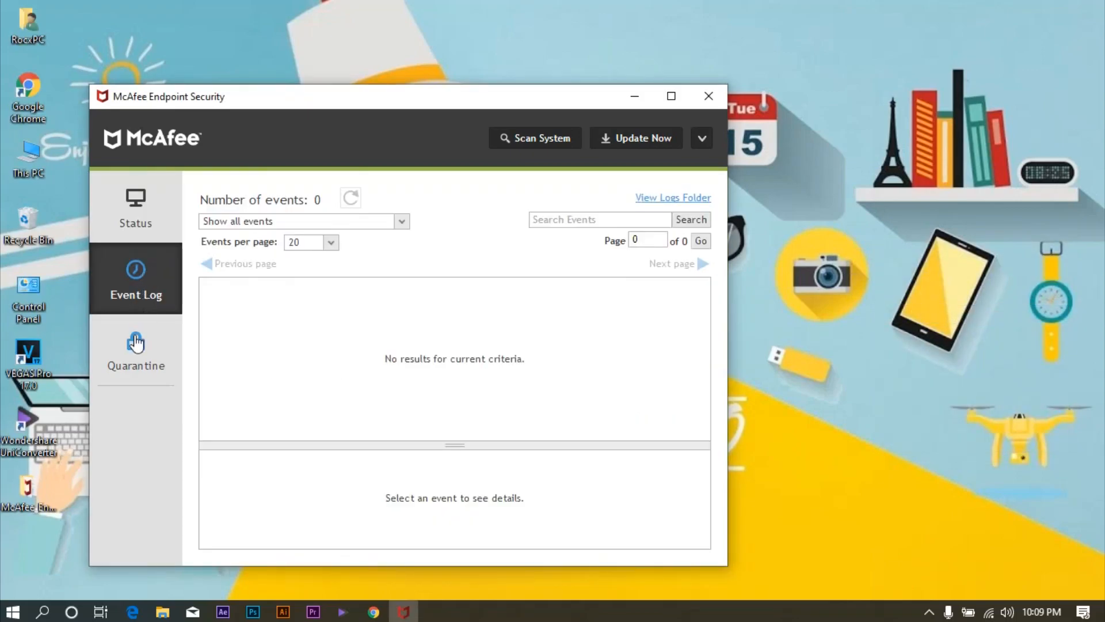
pyautogui.click(136, 351)
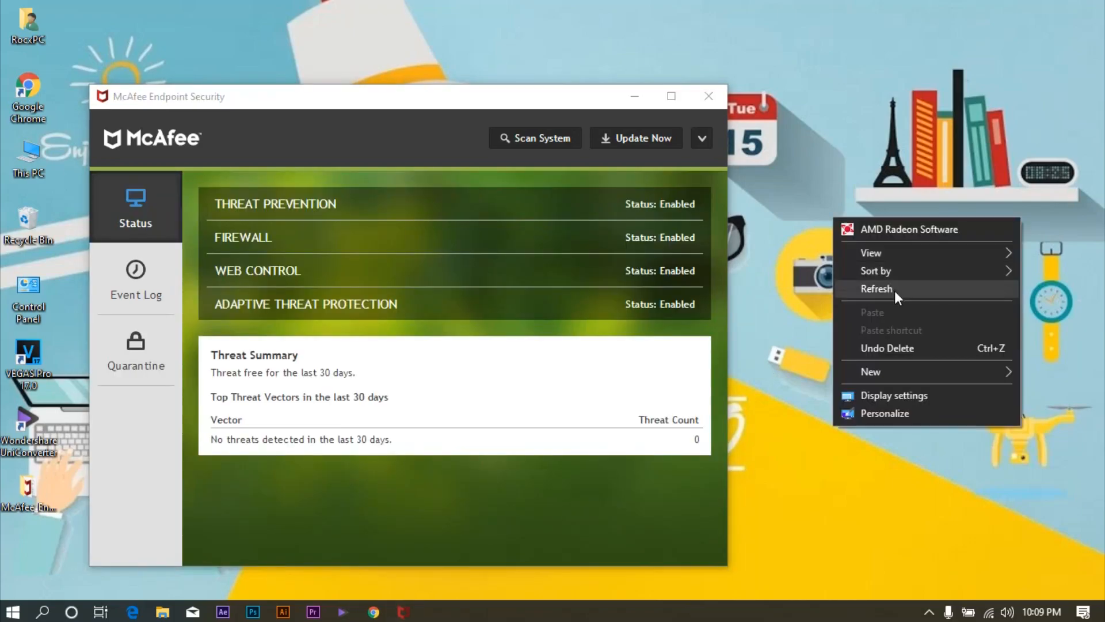
pyautogui.click(877, 288)
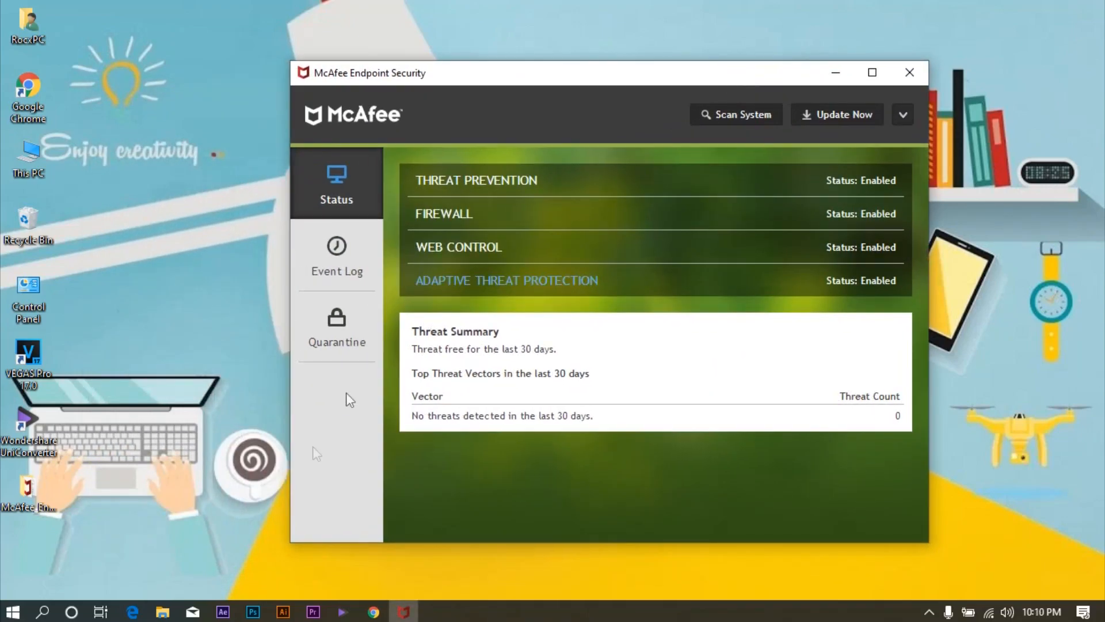
# Step: Refresh the desktop and close the Endpoint Security console window
pyautogui.rightClick(317, 453)
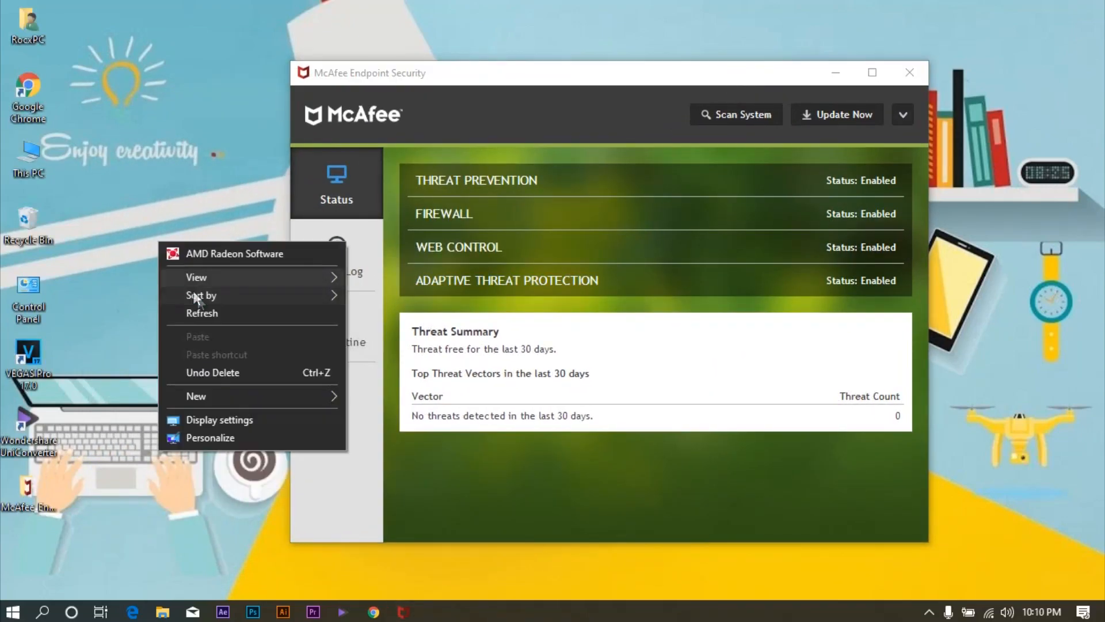
pyautogui.click(213, 320)
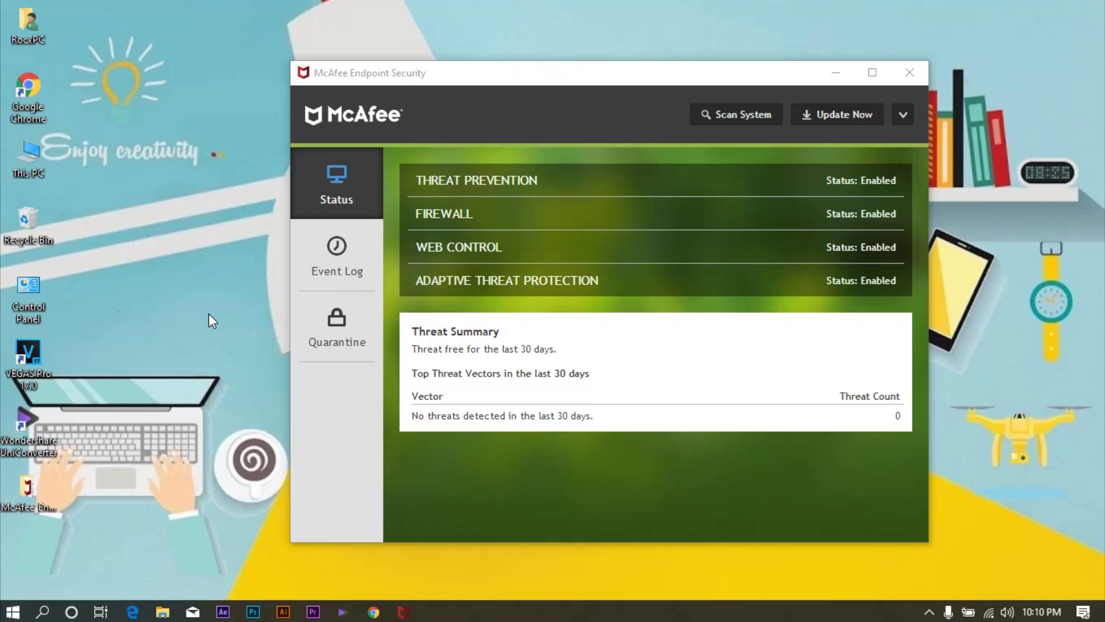
pyautogui.rightClick(214, 319)
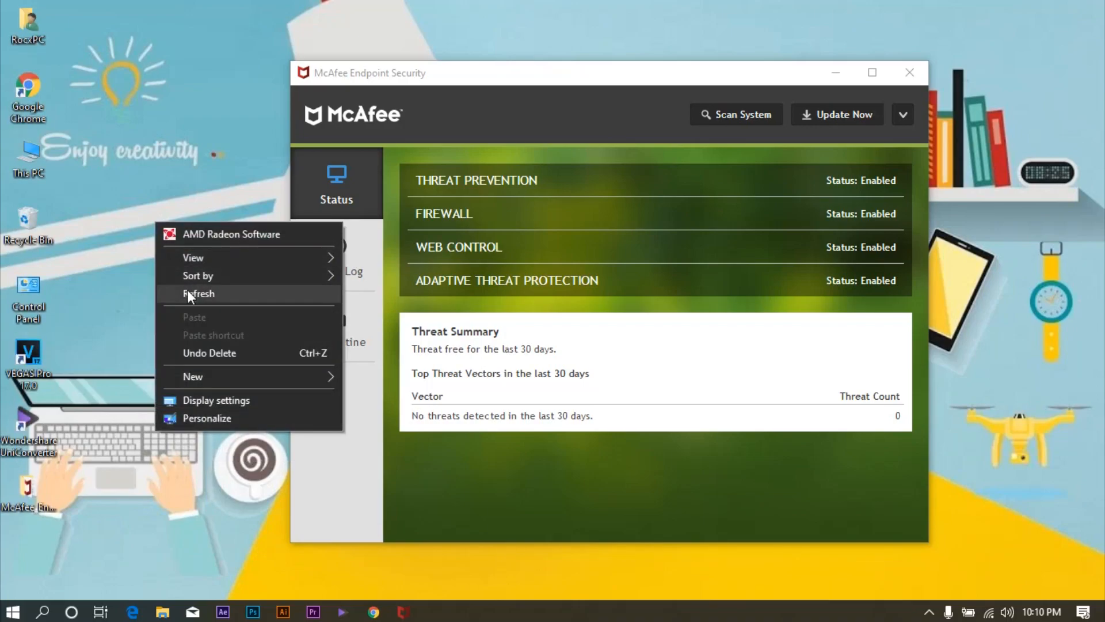
pyautogui.click(199, 295)
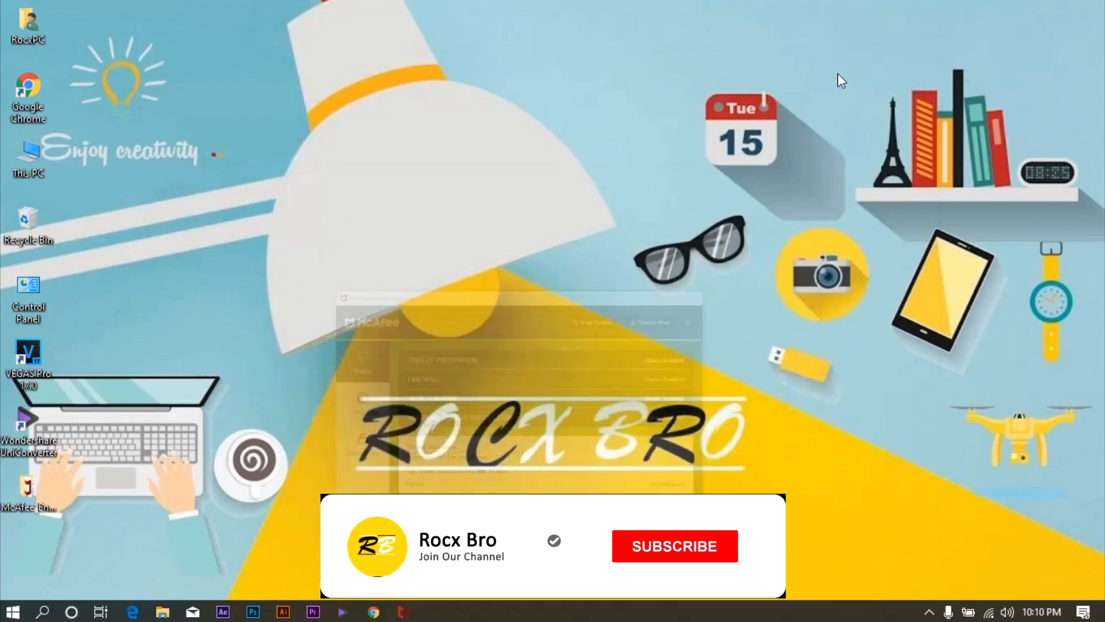
pyautogui.click(673, 546)
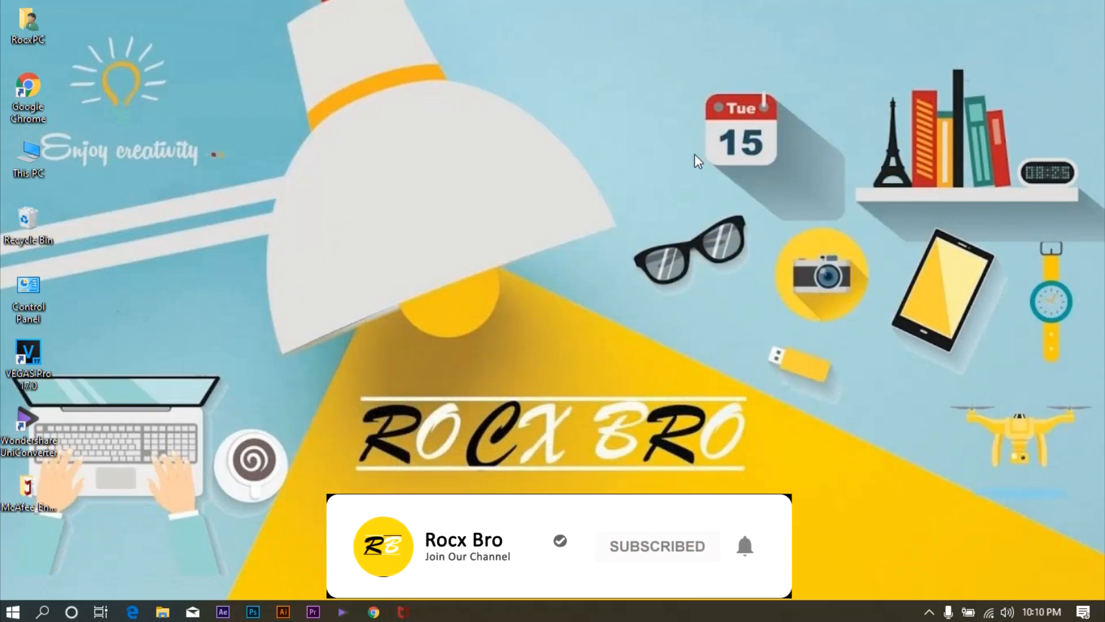